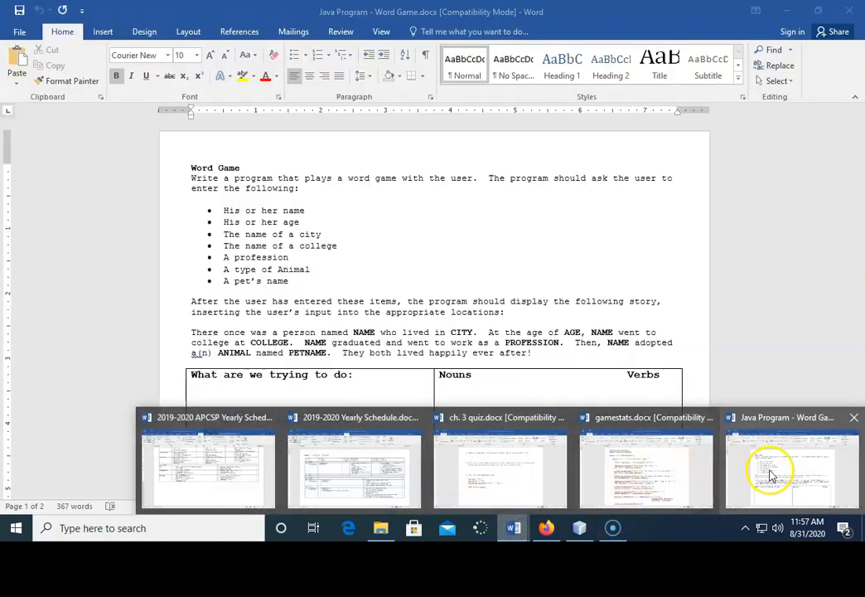
# Bring the Word Game document forward and raise its zoom percentage in the Zoom dialog.
pyautogui.click(769, 471)
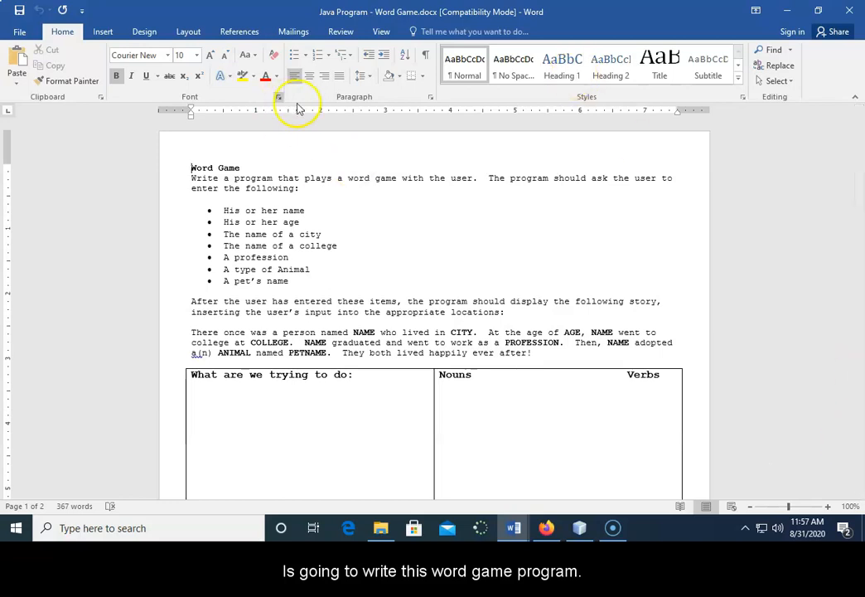
pyautogui.click(381, 32)
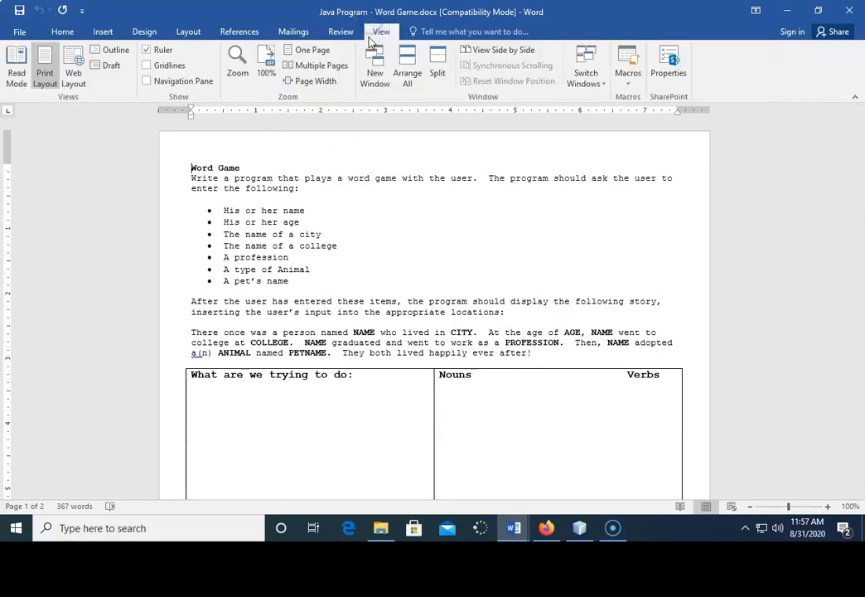
pyautogui.click(237, 60)
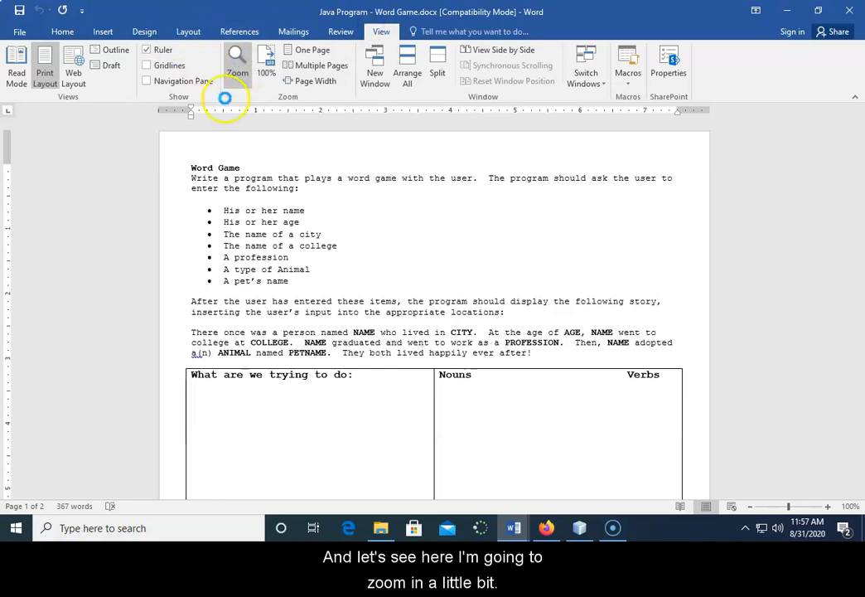
pyautogui.click(237, 60)
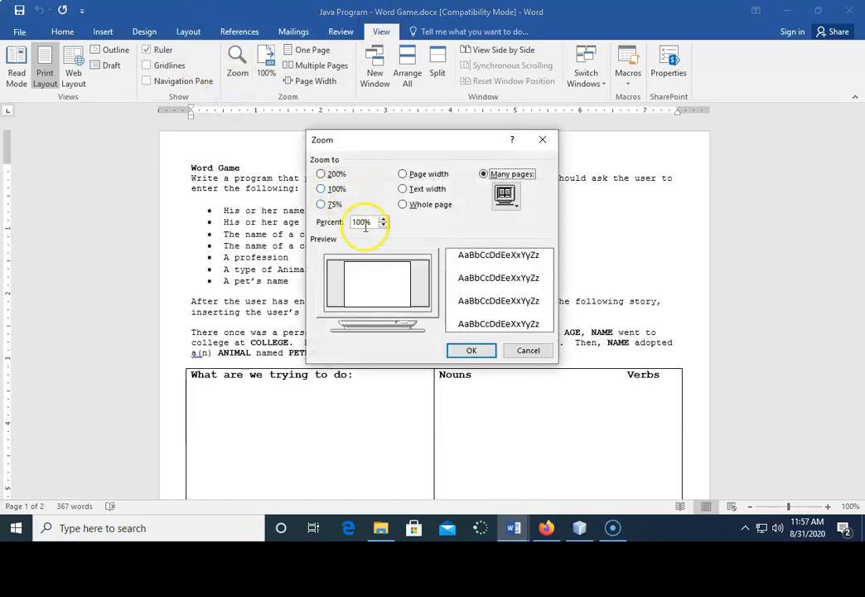
pyautogui.click(383, 218)
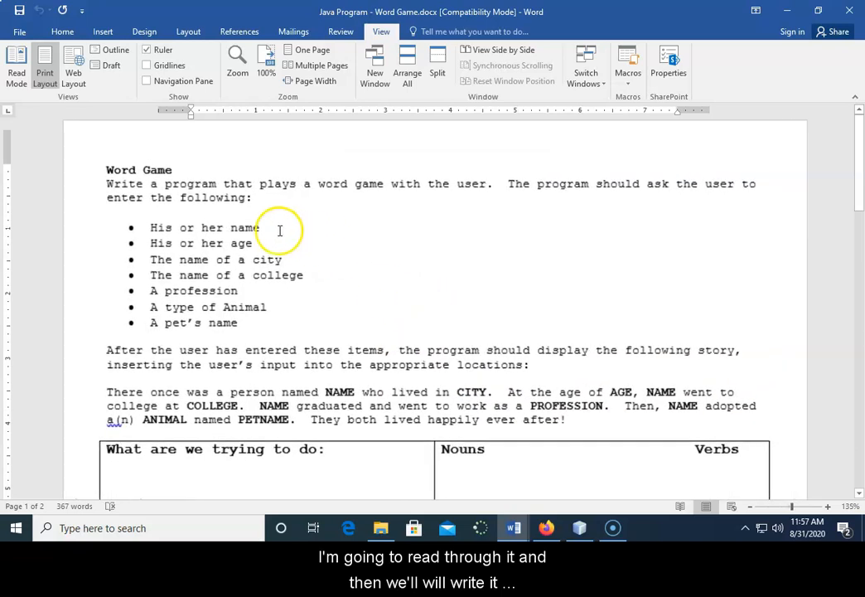
pyautogui.moveTo(513, 332)
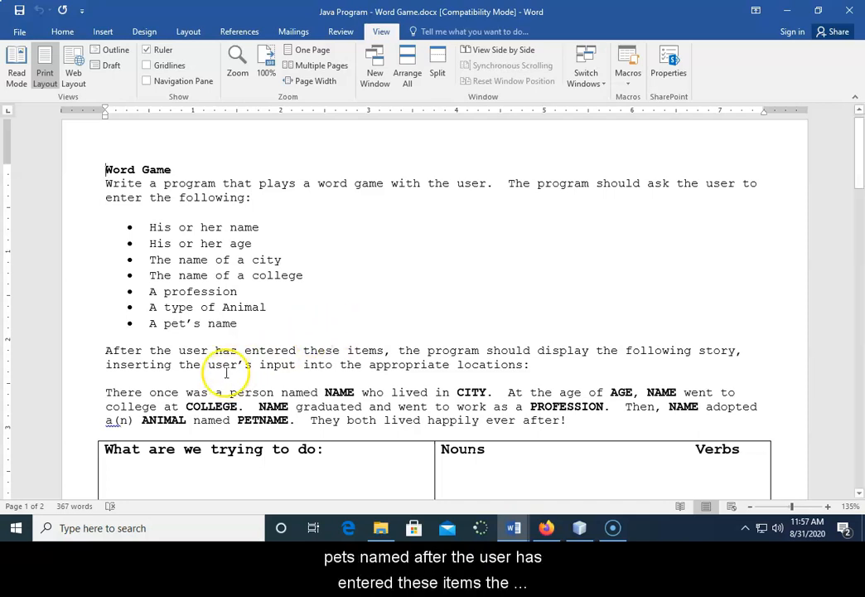
pyautogui.moveTo(417, 371)
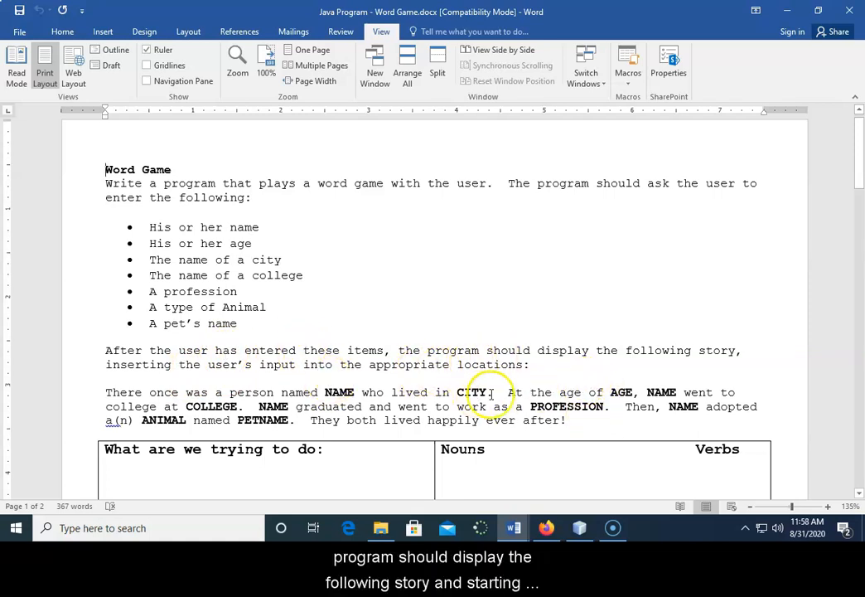
# Read through the enlarged story paragraph, selecting NAME and the last word while reading.
pyautogui.scroll(-3)
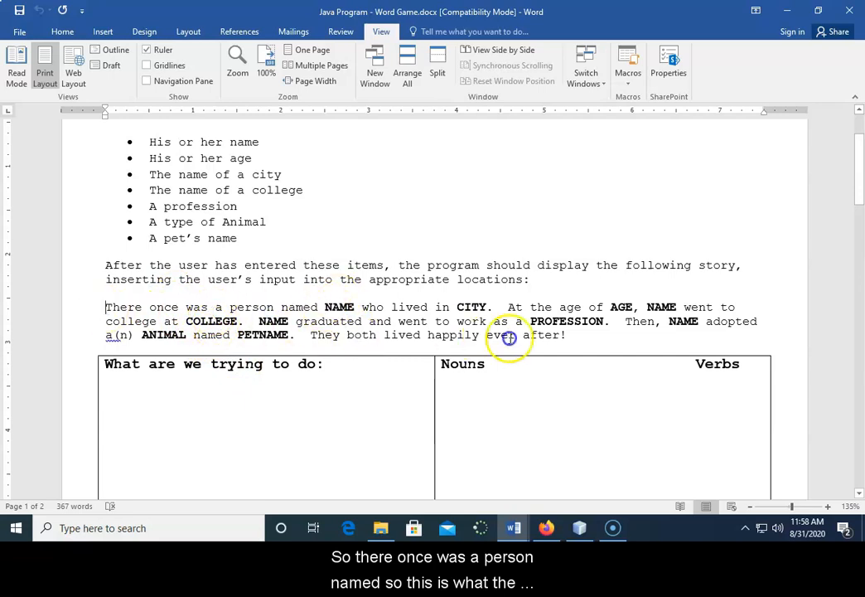
pyautogui.moveTo(106, 306); pyautogui.dragTo(566, 335)
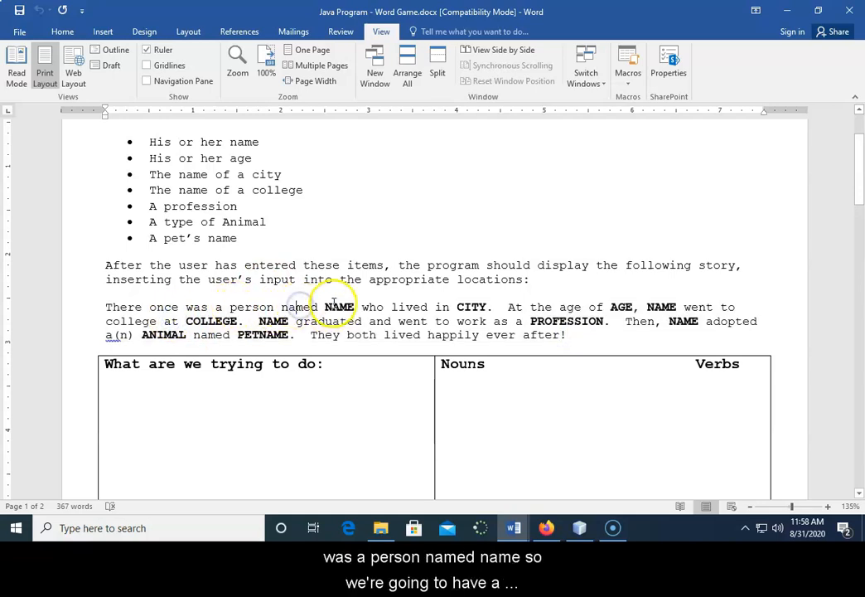
pyautogui.doubleClick(338, 307)
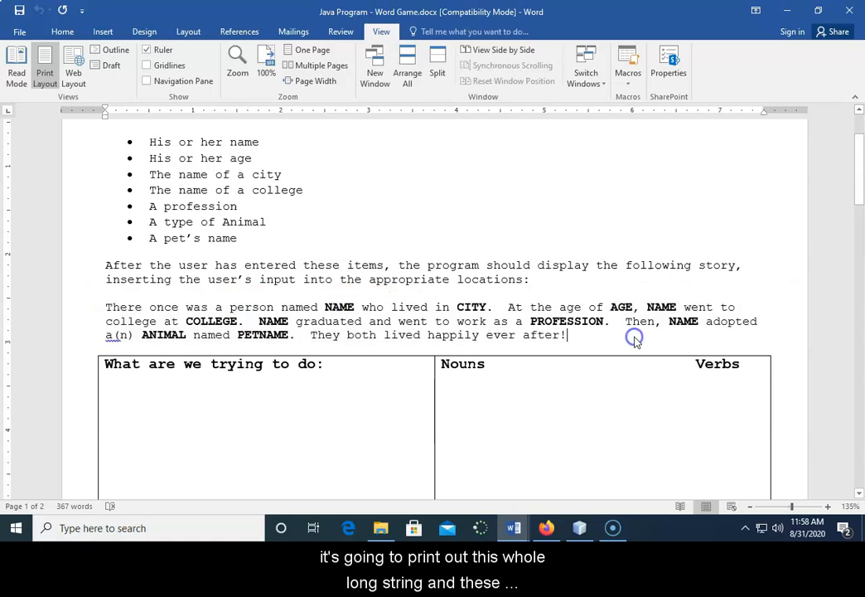
pyautogui.doubleClick(338, 306)
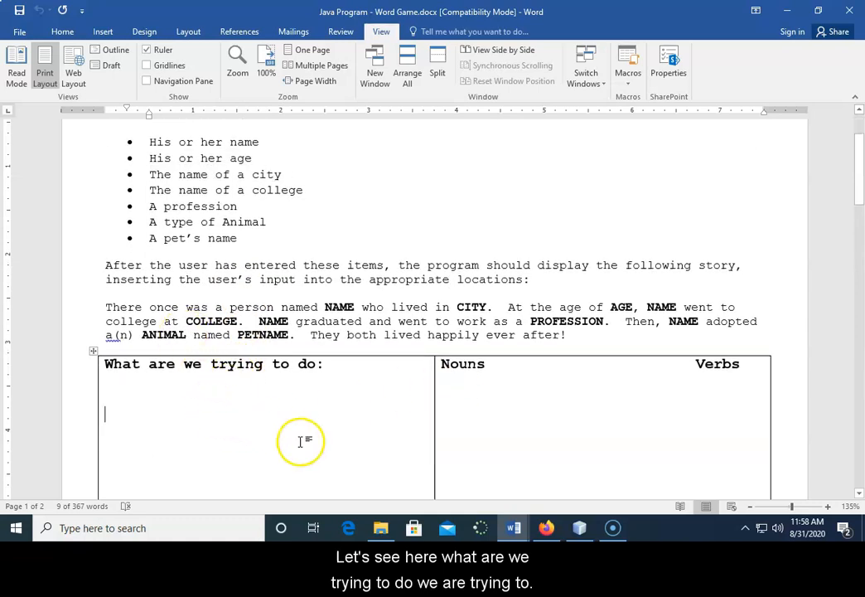
# Fill the table: 'Trying to display a paragraph with variables' as the goal and 'Word Game' under Nouns.
pyautogui.write('T')
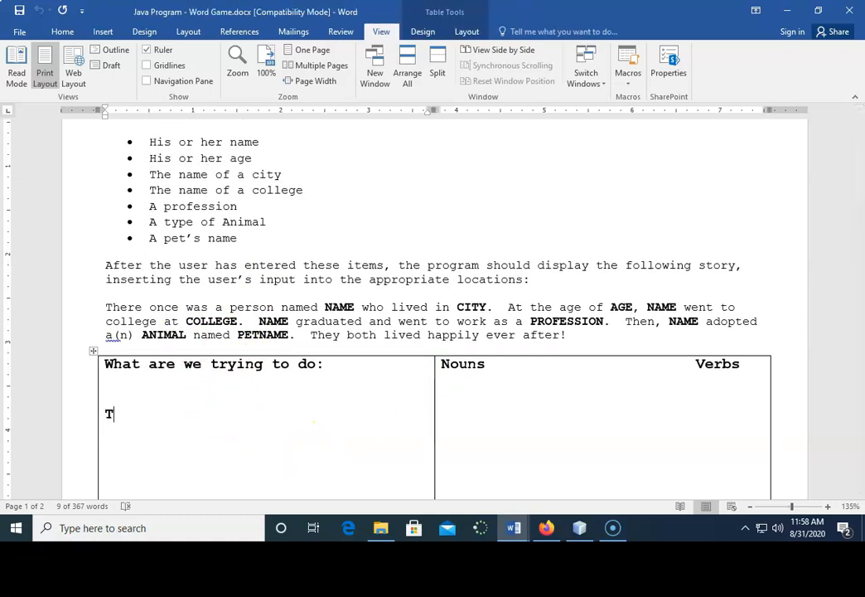
pyautogui.write('rying to display a paragraph with')
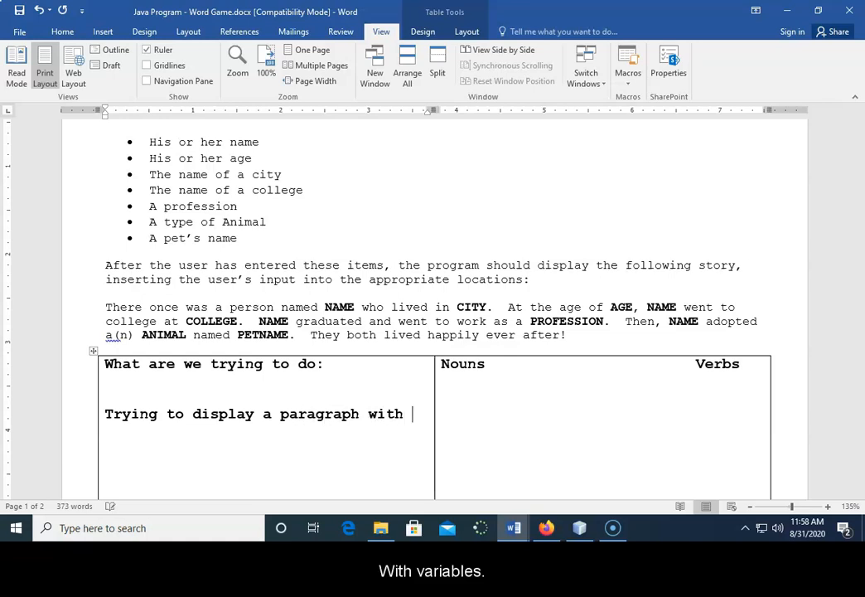
pyautogui.write('variables')
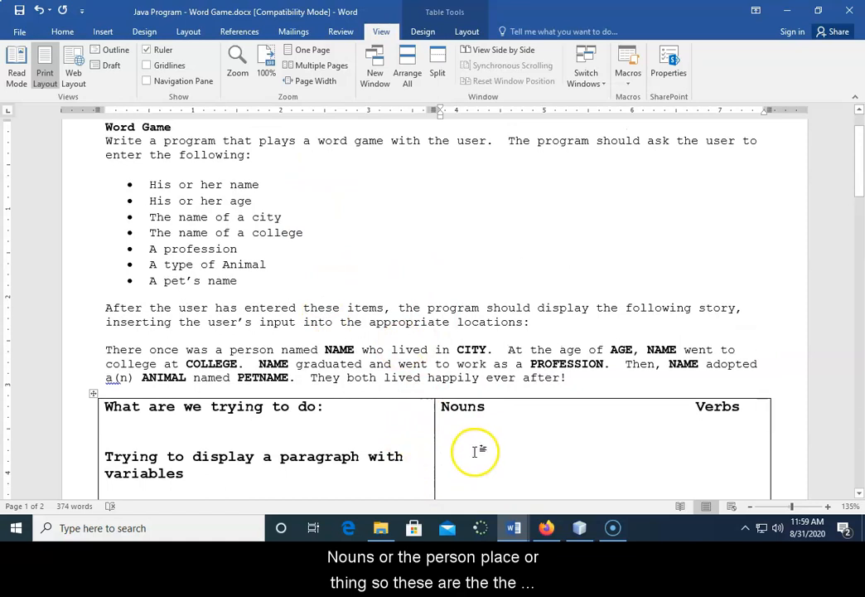
pyautogui.moveTo(361, 291)
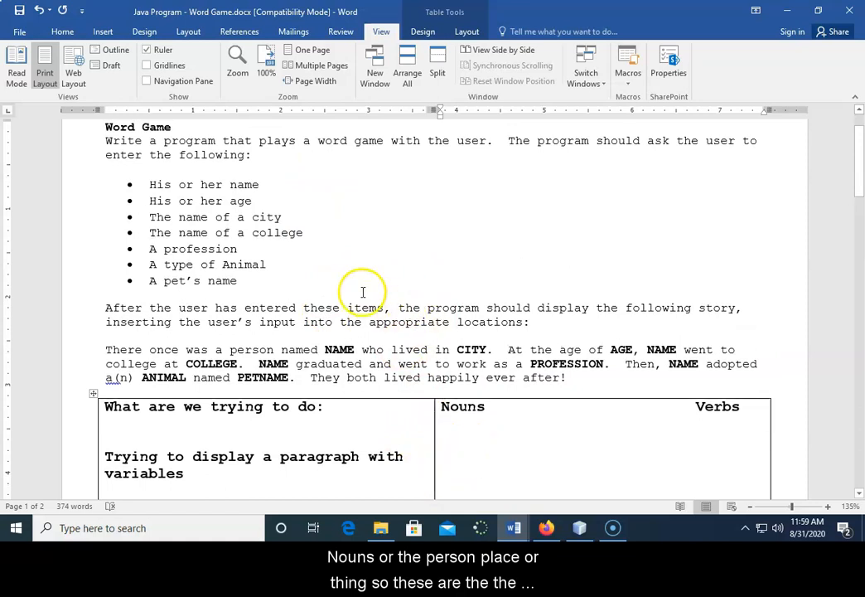
pyautogui.write('W')
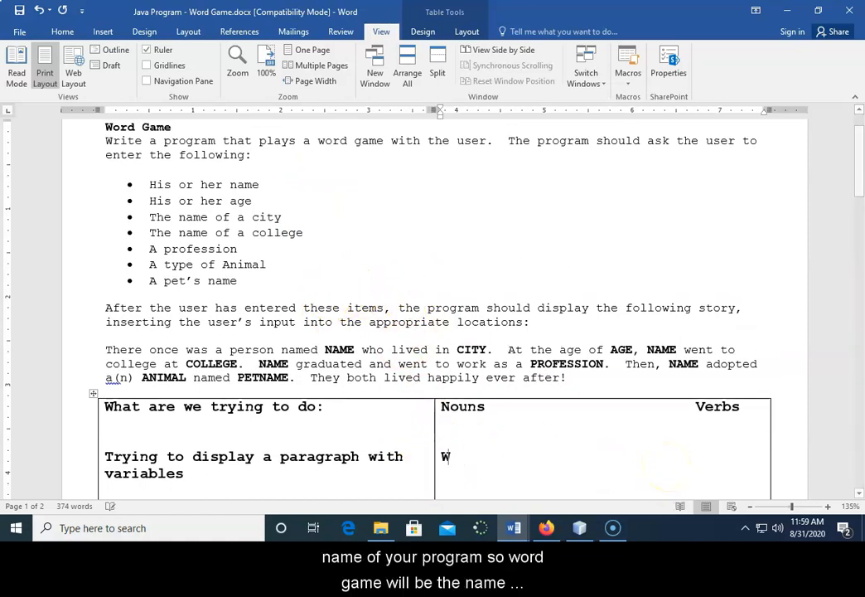
pyautogui.write('ord Game')
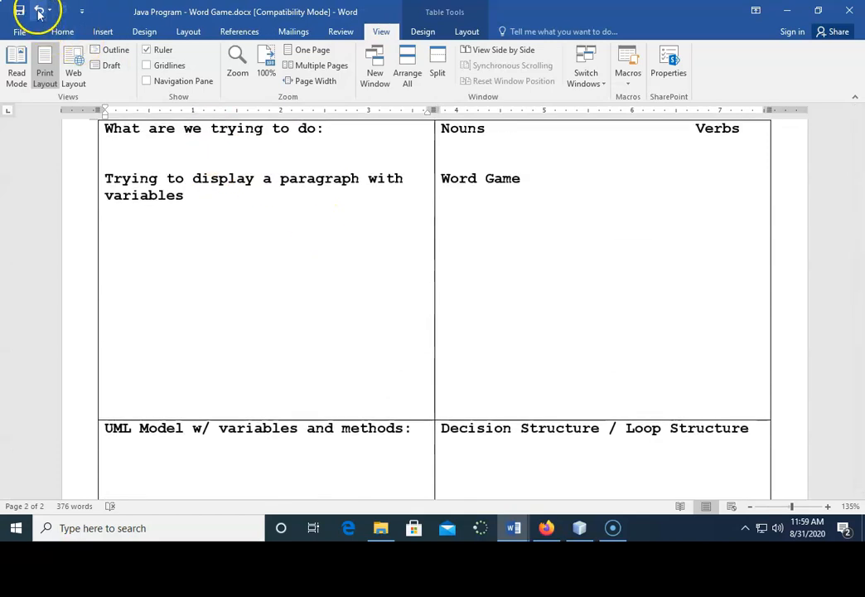
# Undo the typed table entries so the planning cells are blank again.
pyautogui.tripleClick(593, 427)
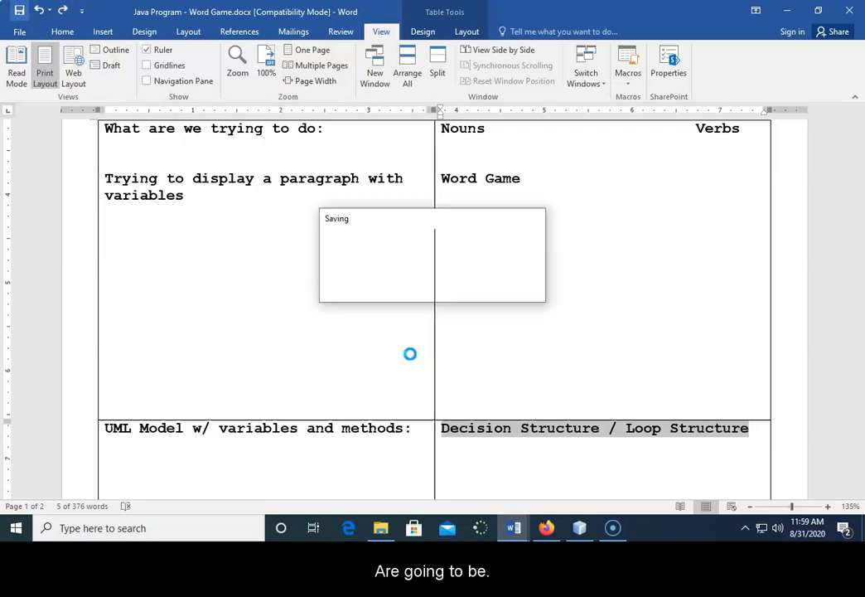
pyautogui.scroll(-3)
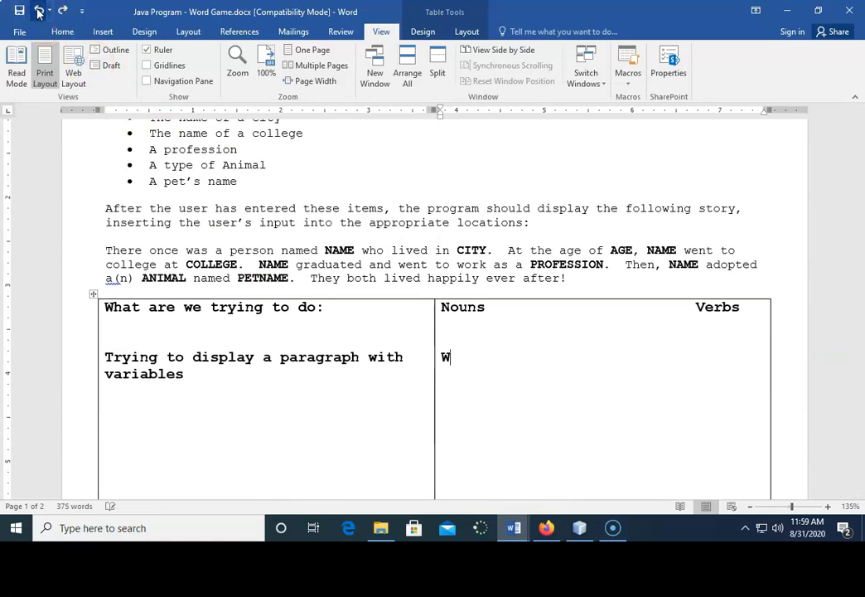
pyautogui.click(40, 10)
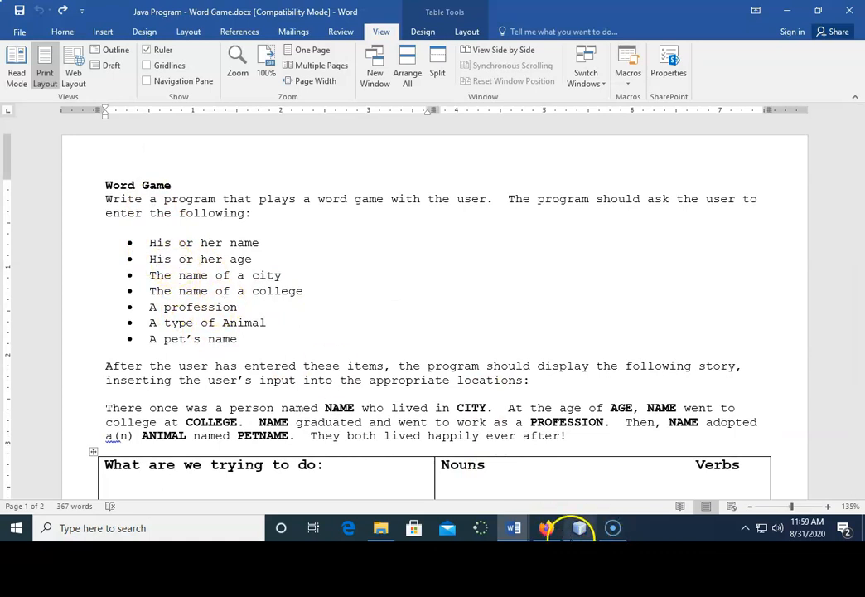
# Start a new Java Application project in NetBeans and reach its name field to enter mainwordgame11.
pyautogui.click(579, 527)
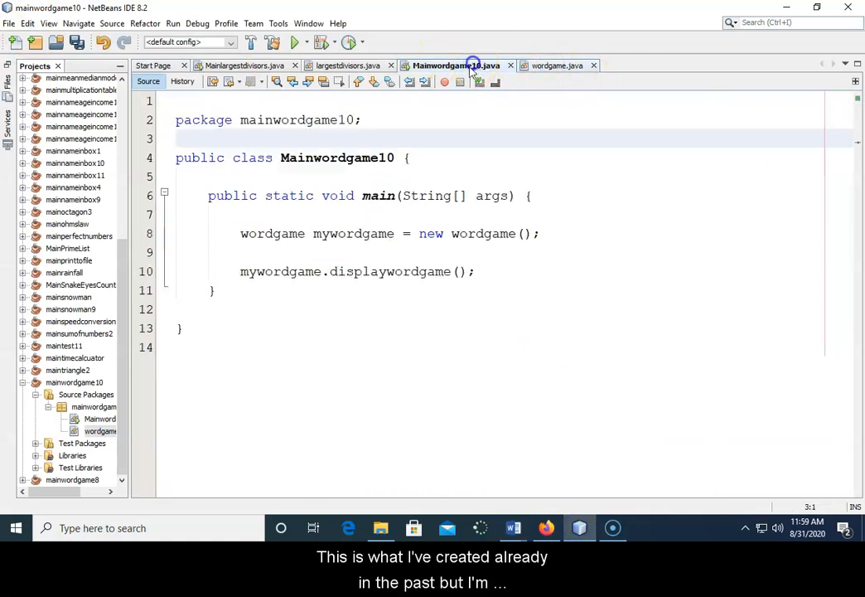
pyautogui.click(10, 23)
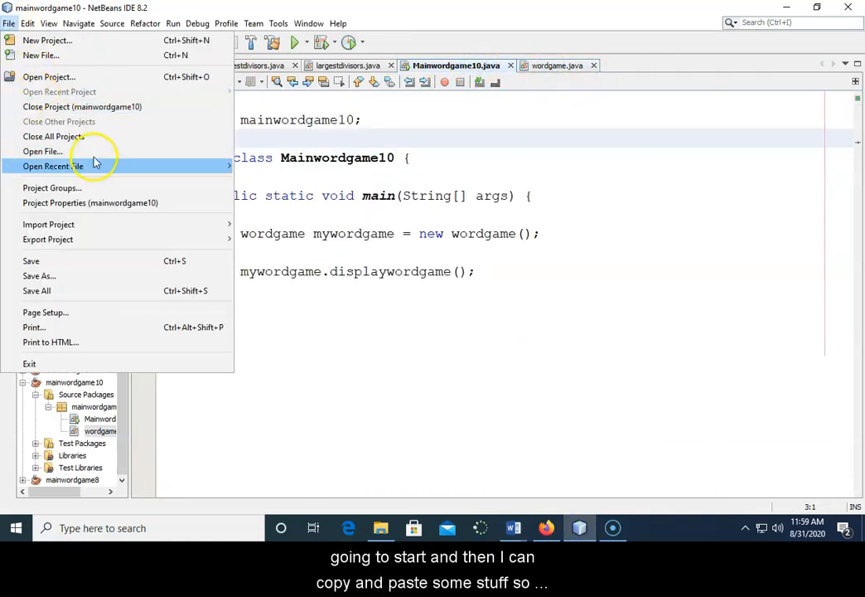
pyautogui.moveTo(47, 39)
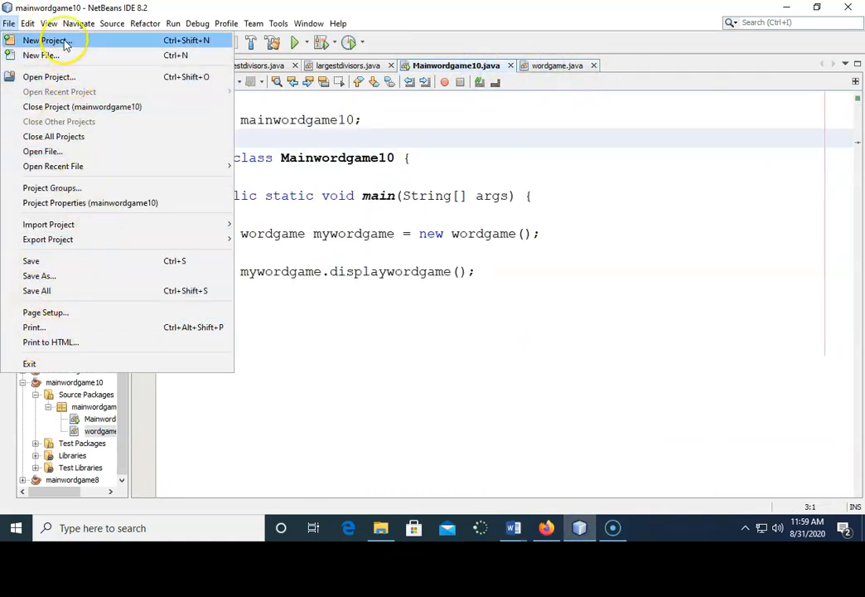
pyautogui.click(47, 39)
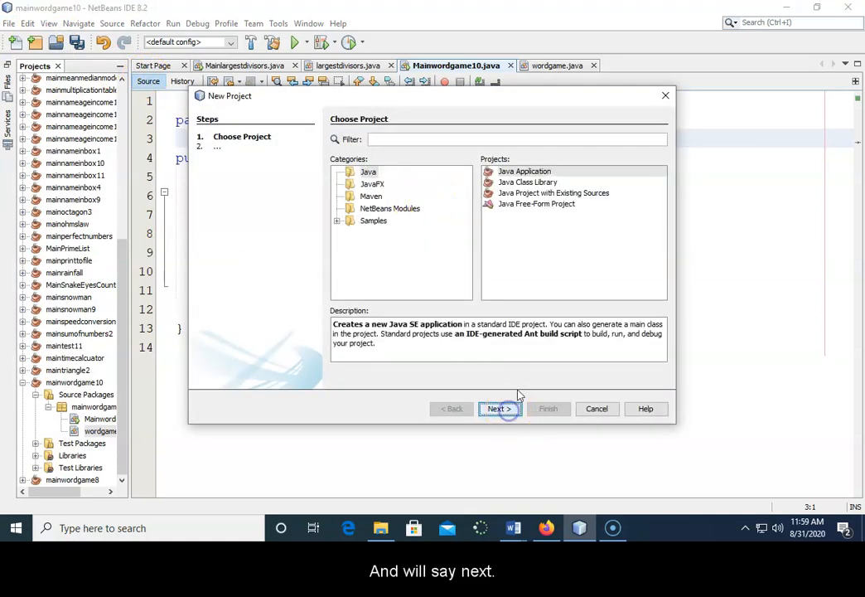
pyautogui.click(499, 407)
pyautogui.write('wordgame11')
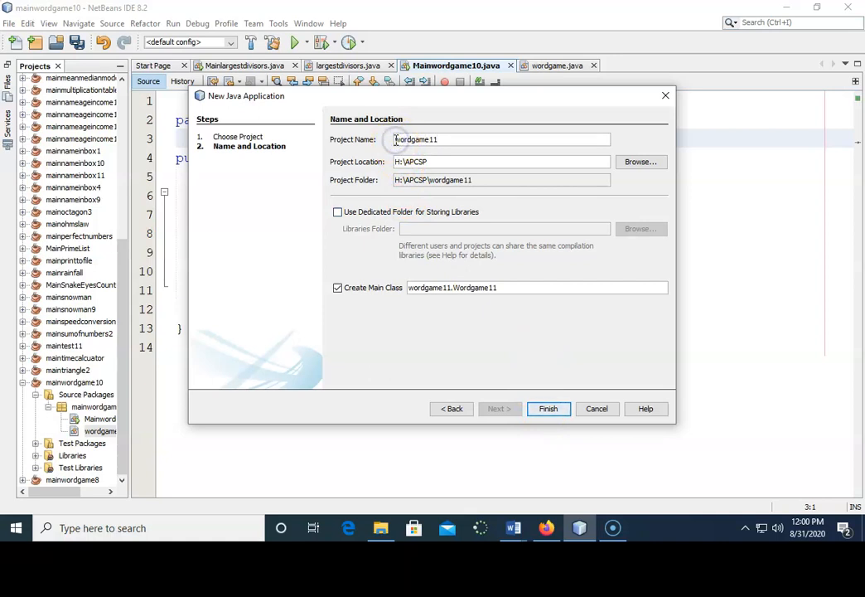
pyautogui.click(547, 408)
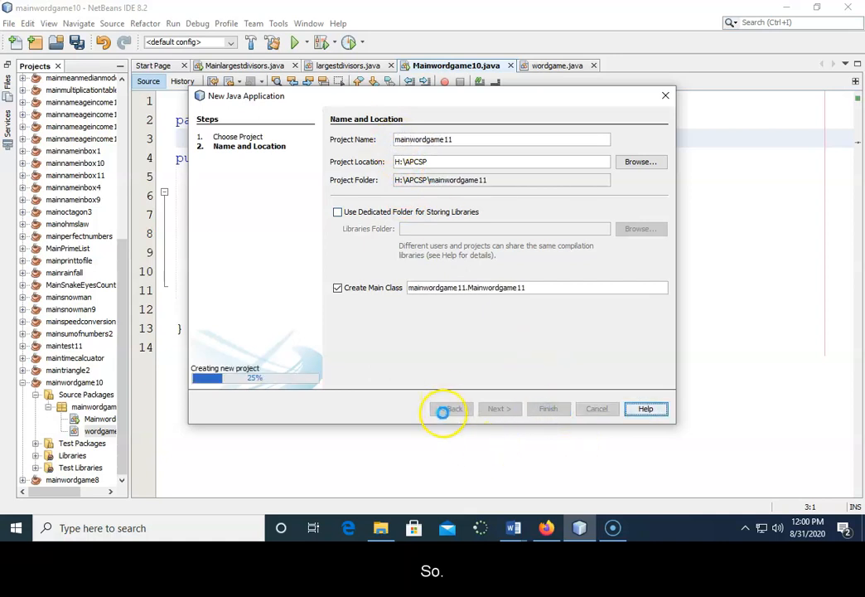
pyautogui.moveTo(578, 527)
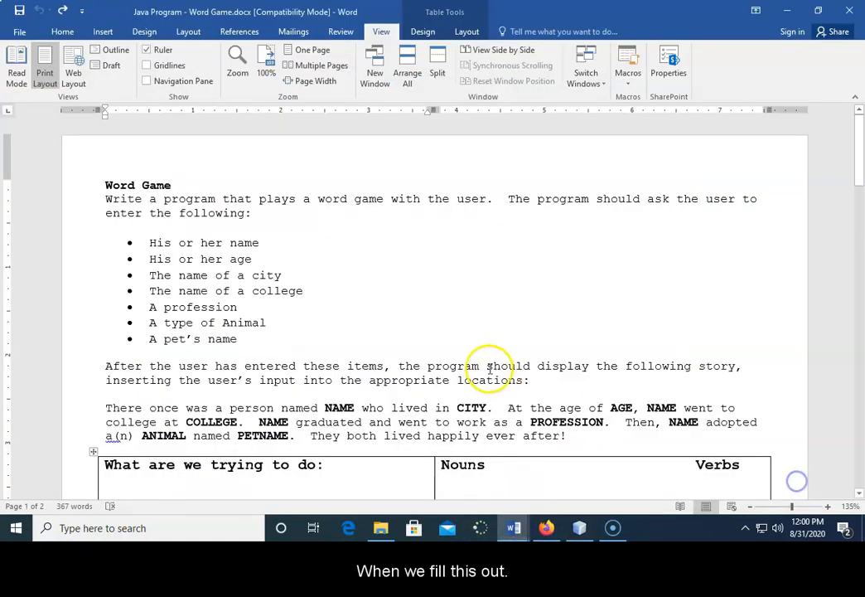
pyautogui.scroll(-3)
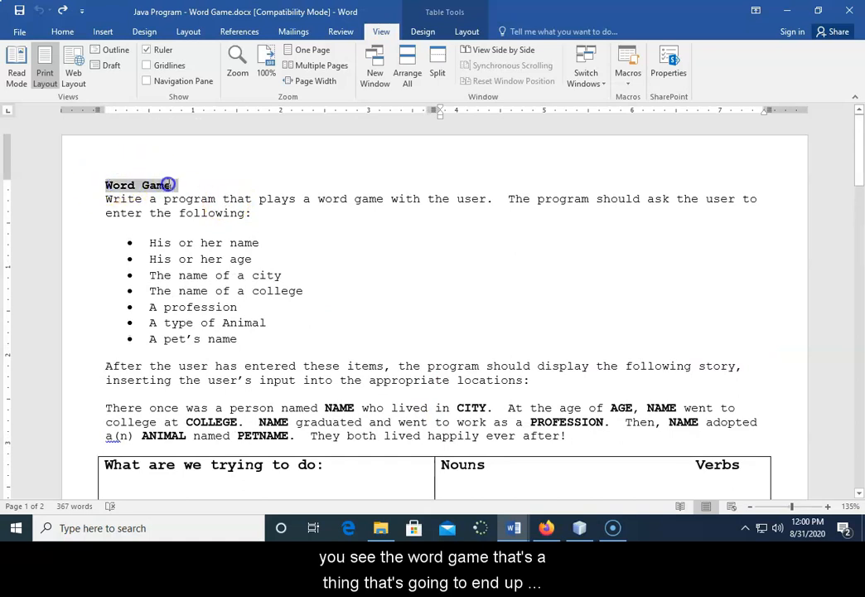
pyautogui.scroll(-3)
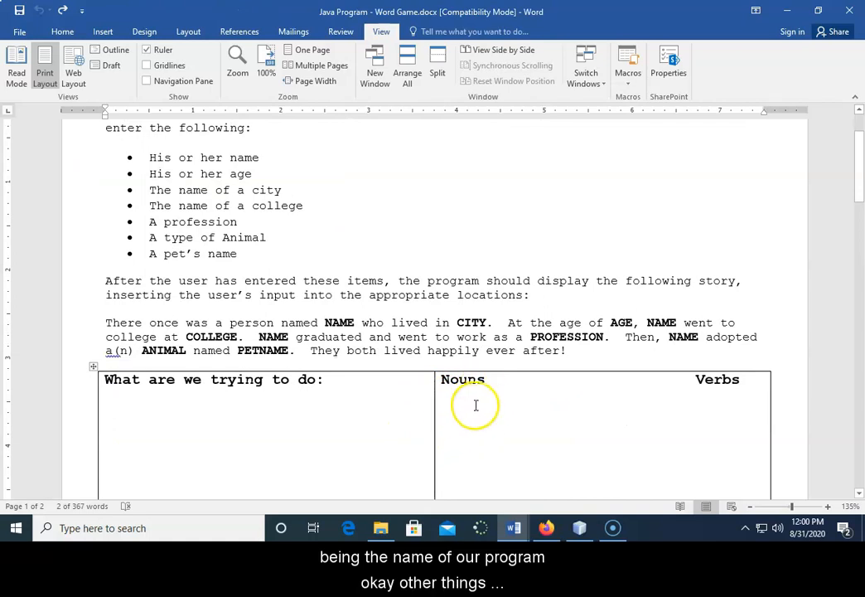
pyautogui.scroll(3)
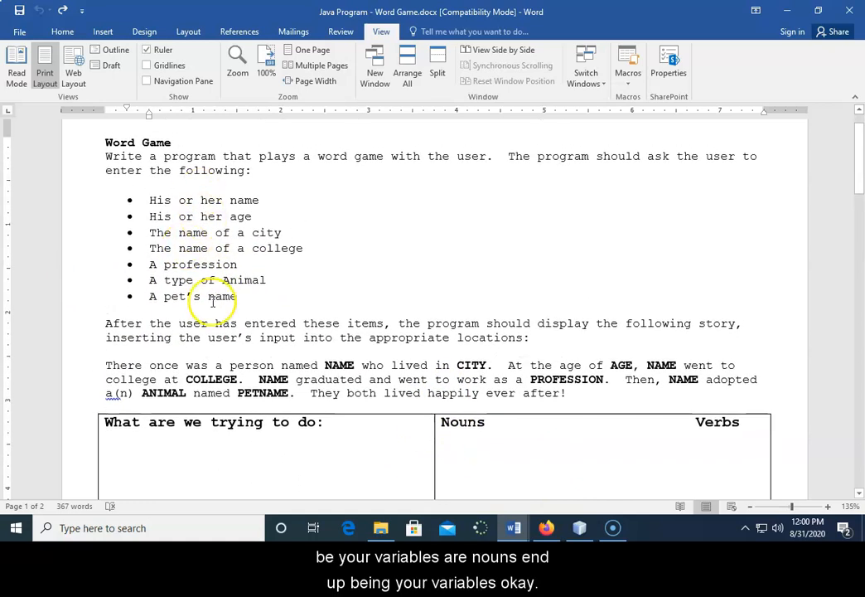
pyautogui.moveTo(424, 352)
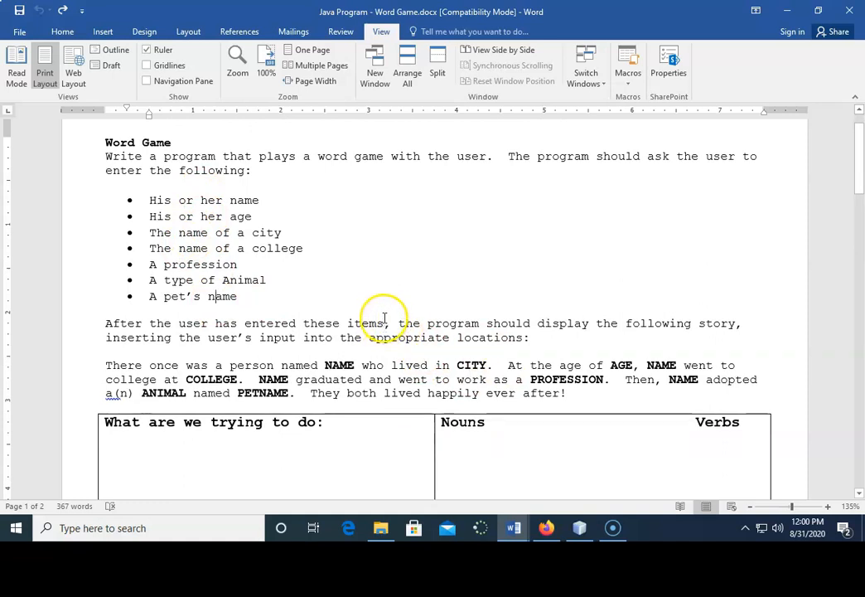
pyautogui.moveTo(219, 355)
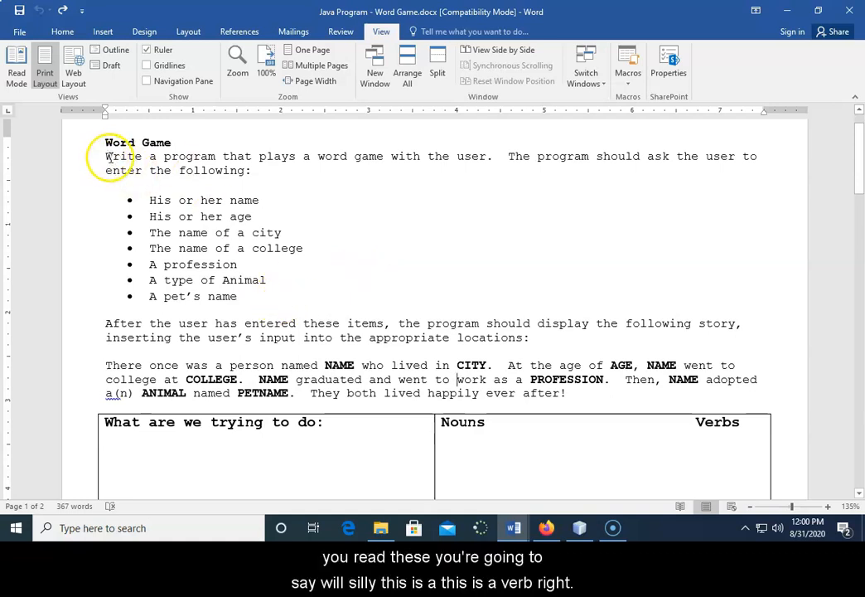
pyautogui.doubleClick(119, 156)
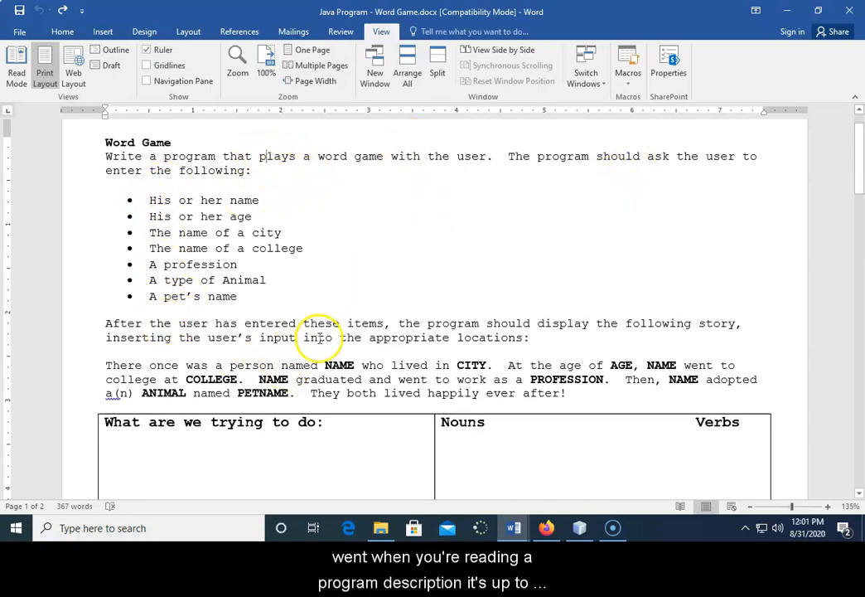
pyautogui.moveTo(305, 347)
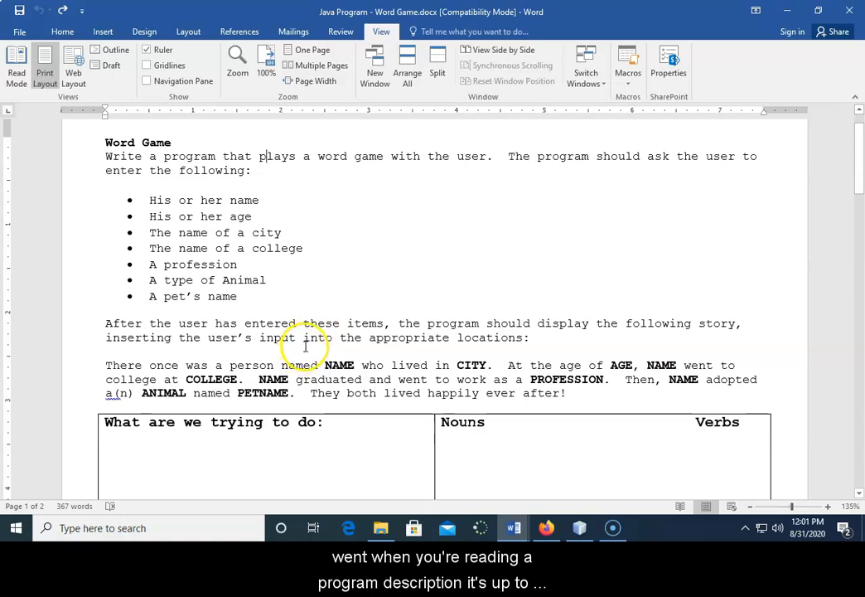
pyautogui.moveTo(479, 437)
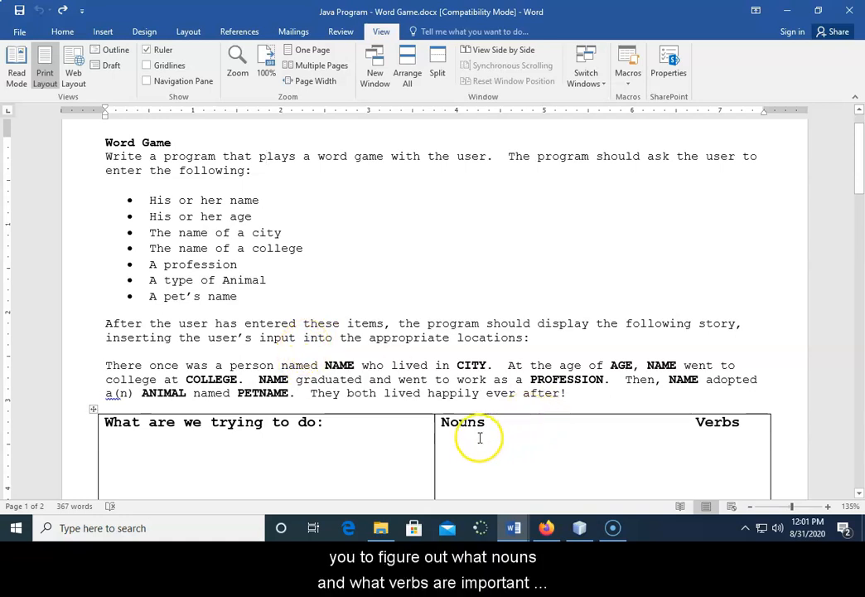
pyautogui.moveTo(722, 454)
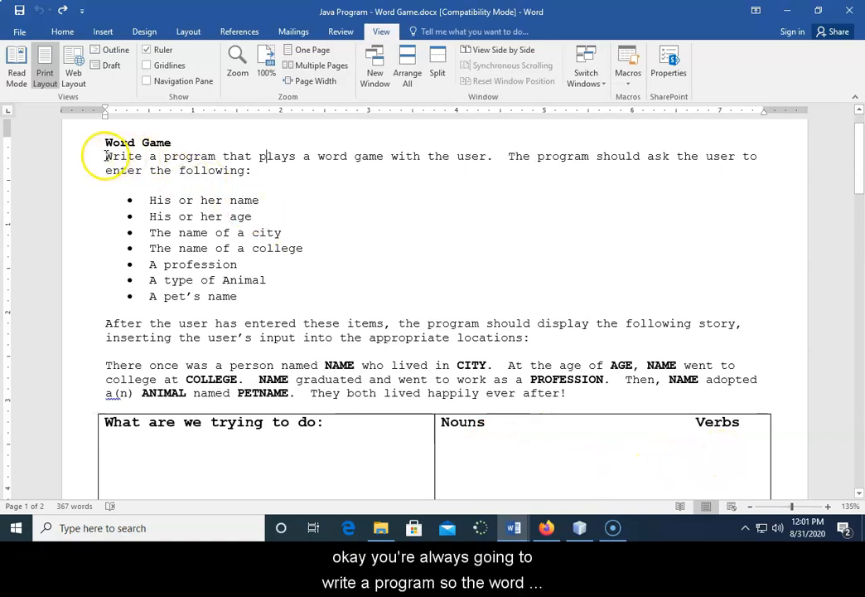
pyautogui.doubleClick(120, 156)
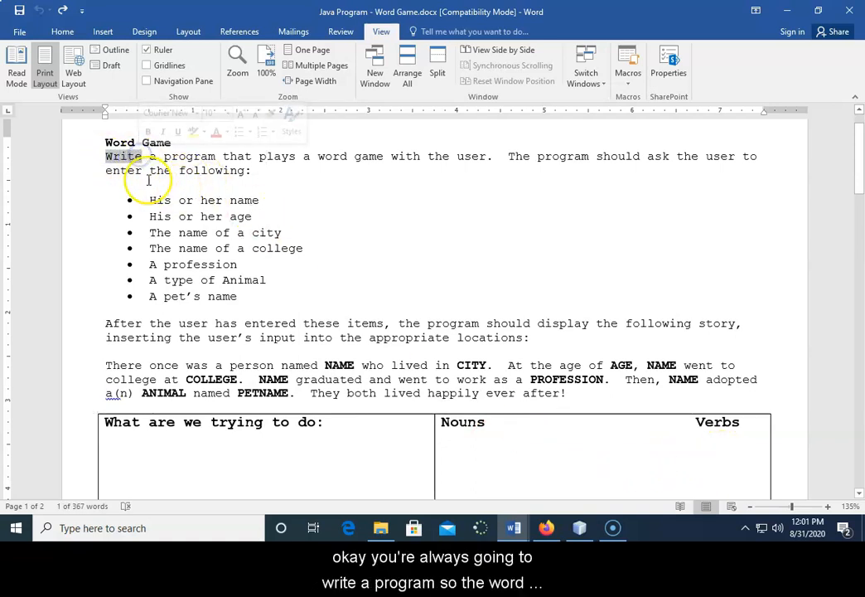
pyautogui.click(719, 457)
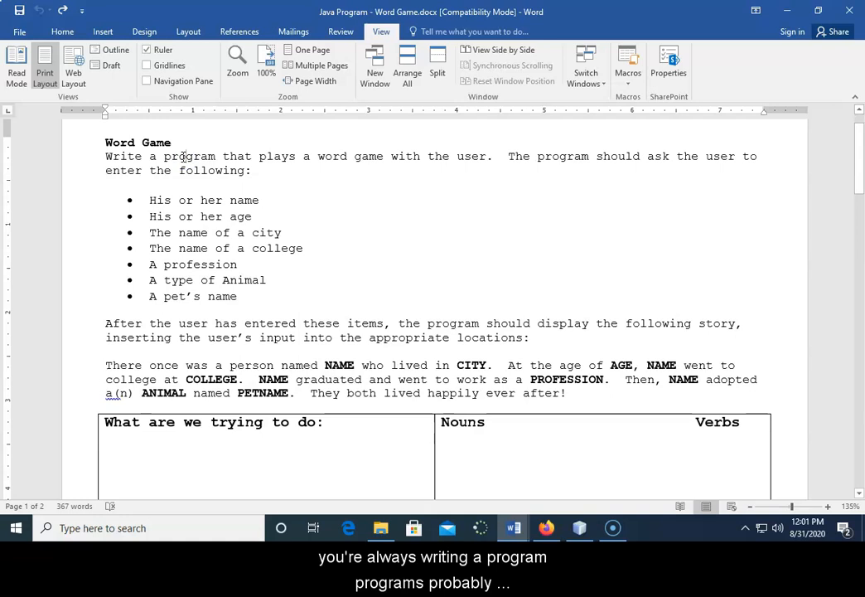
pyautogui.click(452, 444)
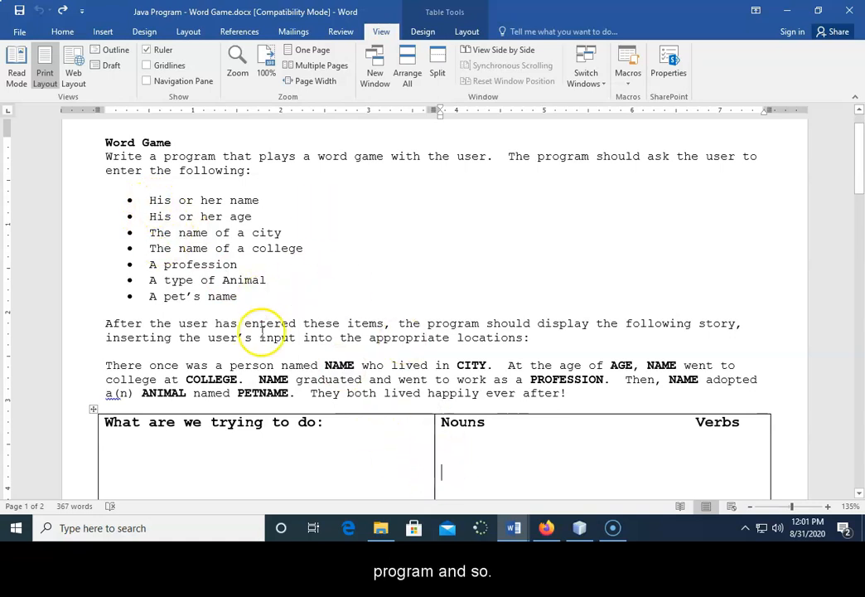
# List nouns Word game, Name, Age, City, College, Profession, Animaltype, petsname and verb display in the table.
pyautogui.scroll(-3)
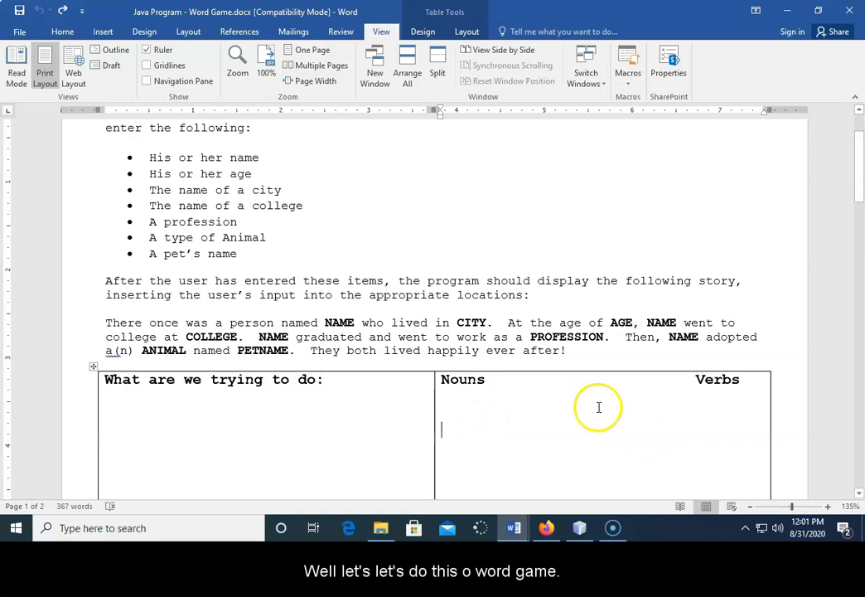
pyautogui.write('wor')
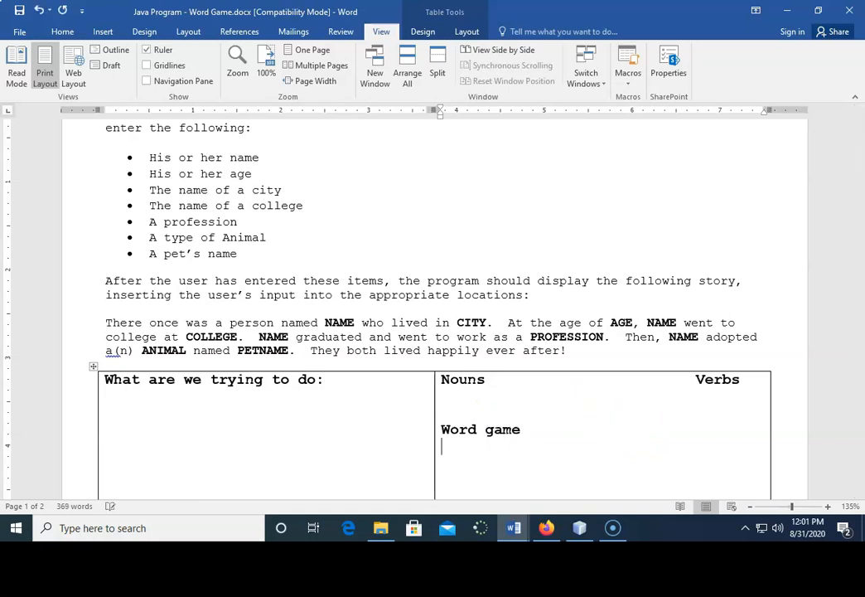
pyautogui.write('Name')
pyautogui.write('pro')
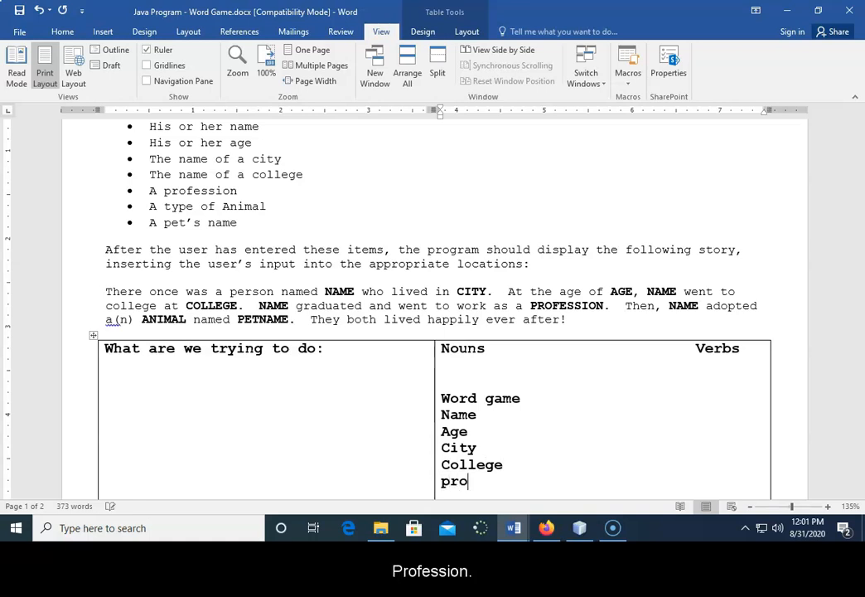
pyautogui.write('fession')
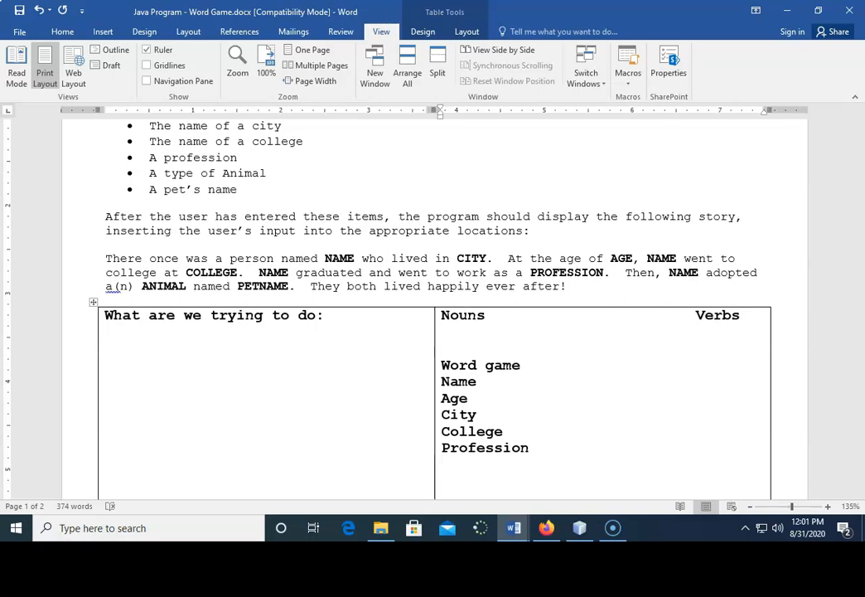
pyautogui.write('animaltype')
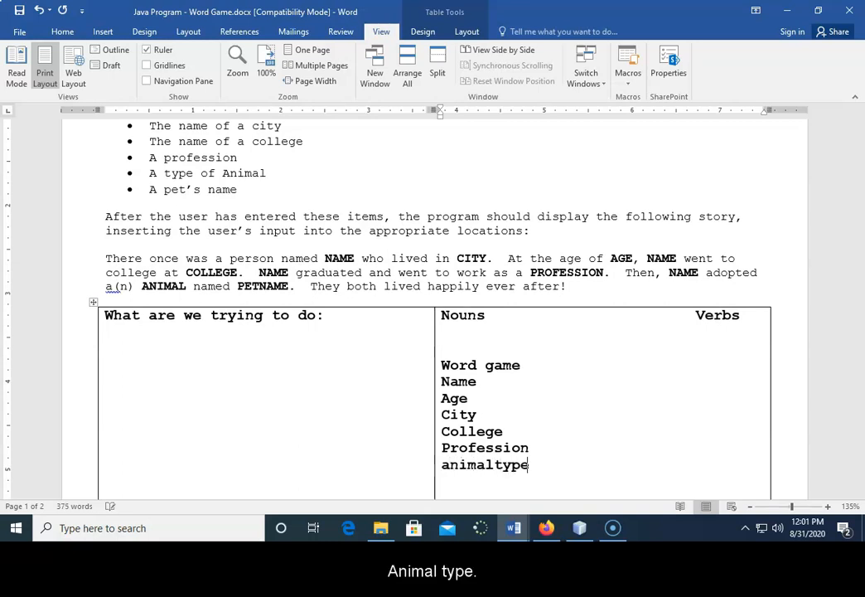
pyautogui.write('pets')
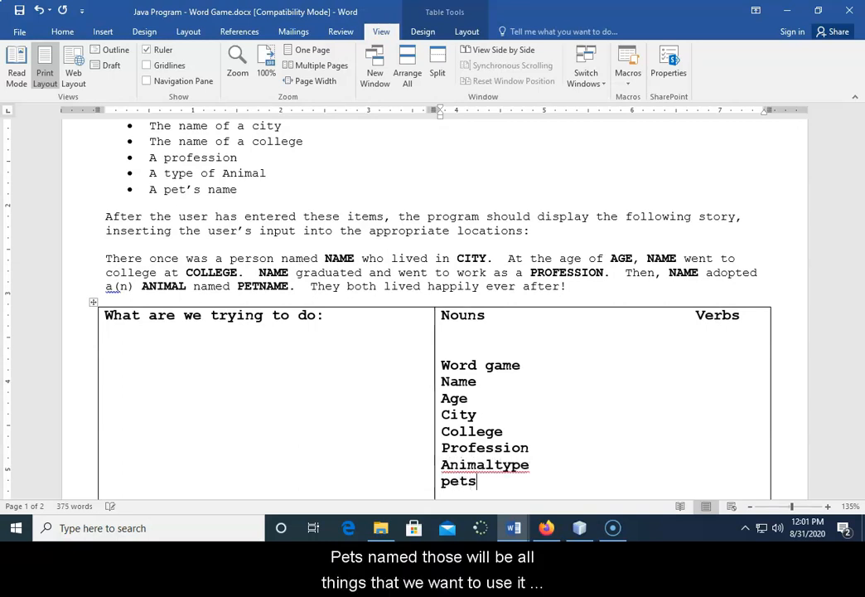
pyautogui.write('name')
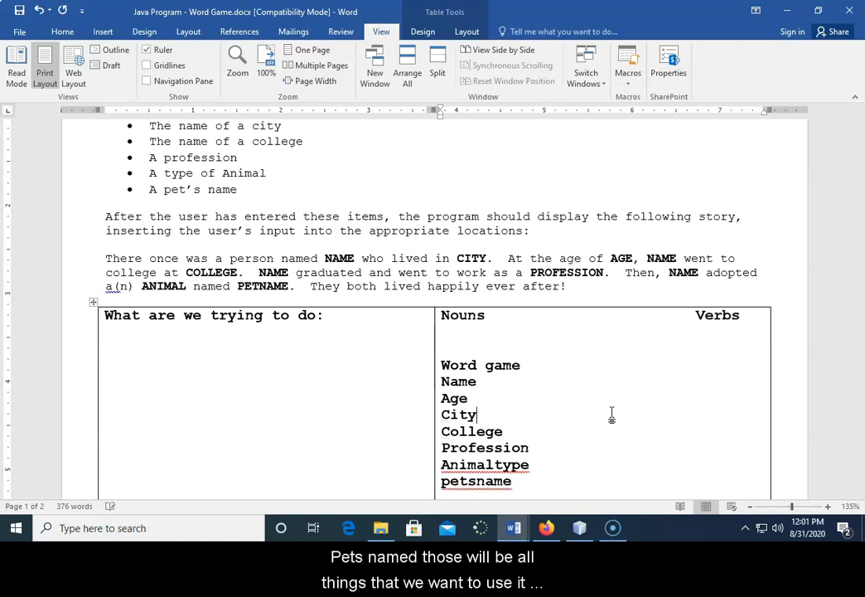
pyautogui.scroll(-3)
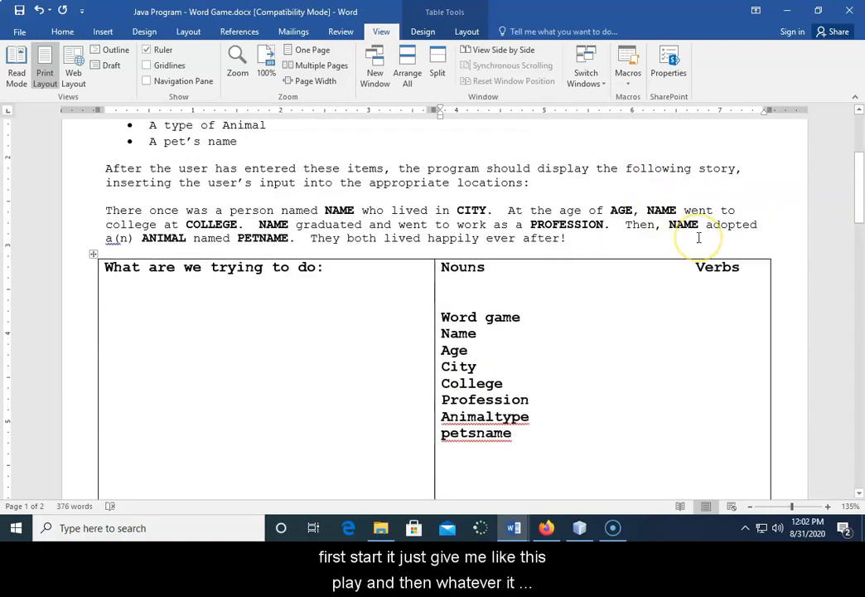
pyautogui.write('display')
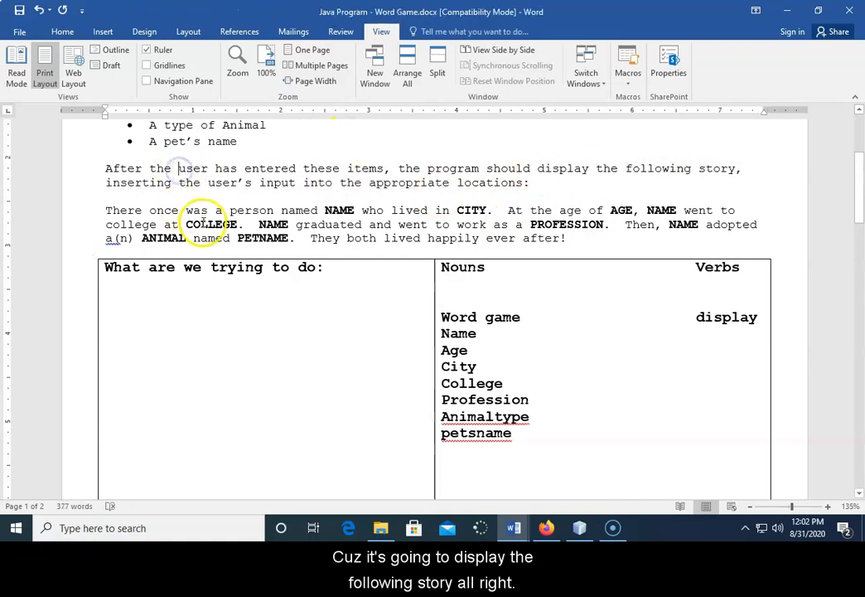
# Review the story description below the table, then switch back to NetBeans.
pyautogui.scroll(-3)
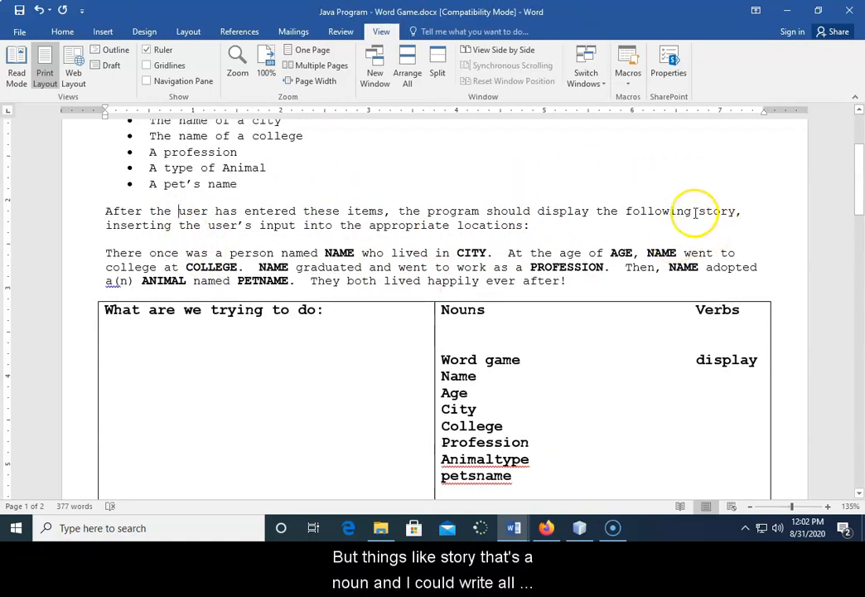
pyautogui.doubleClick(716, 211)
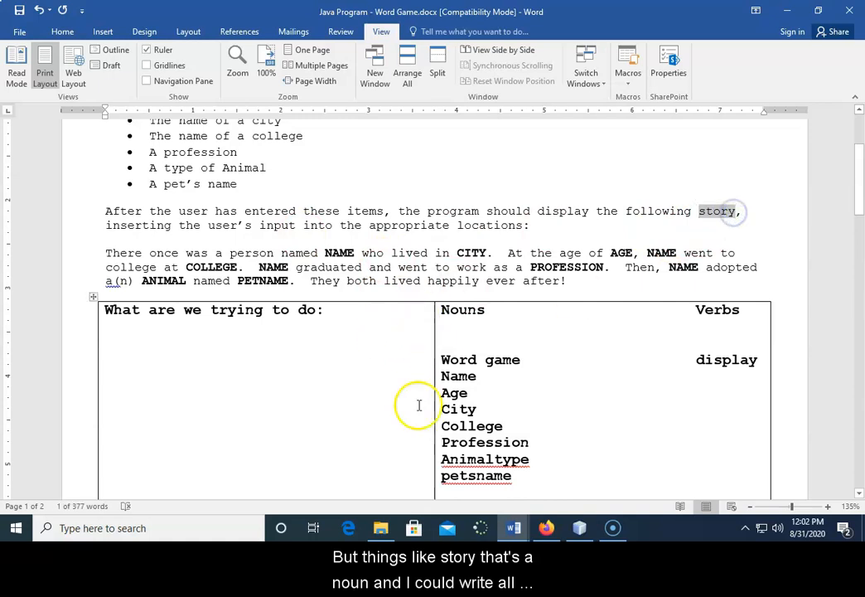
pyautogui.scroll(-3)
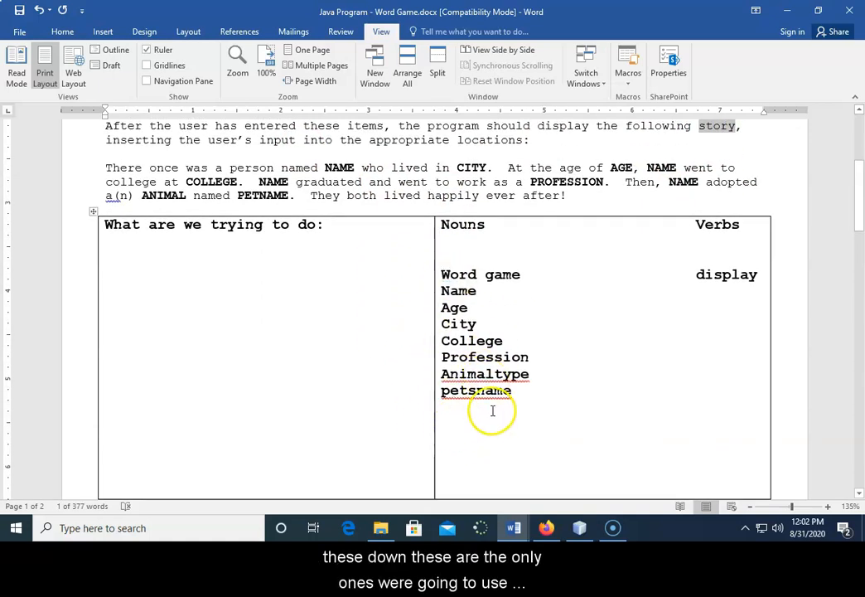
pyautogui.scroll(-3)
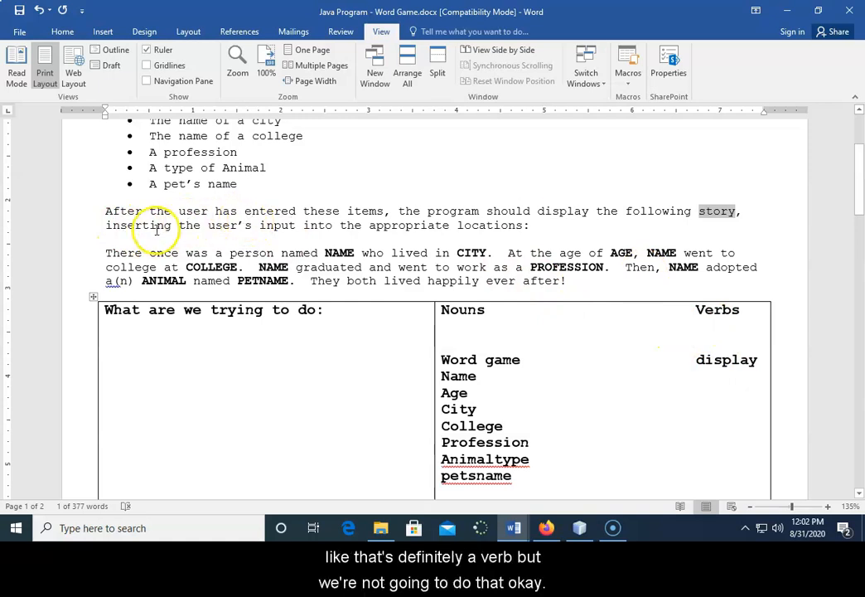
pyautogui.scroll(-3)
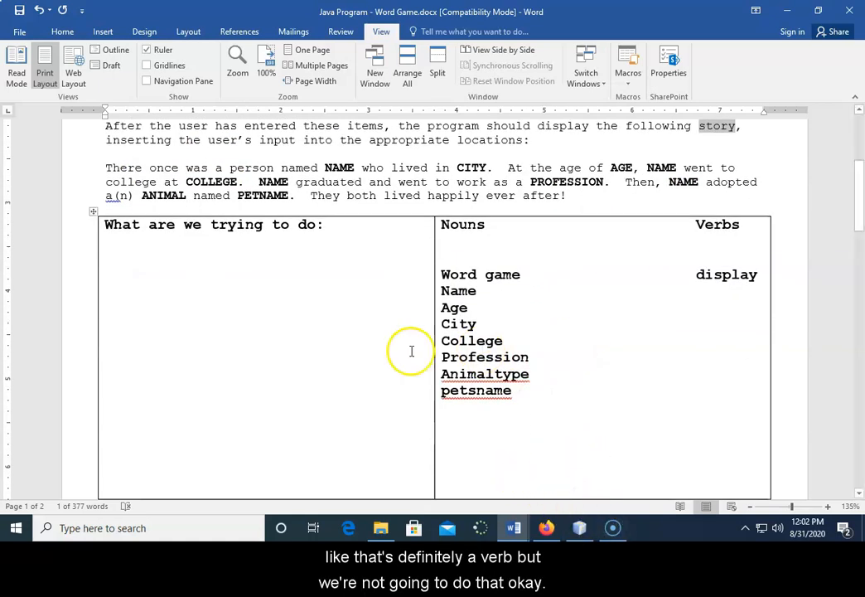
pyautogui.scroll(-3)
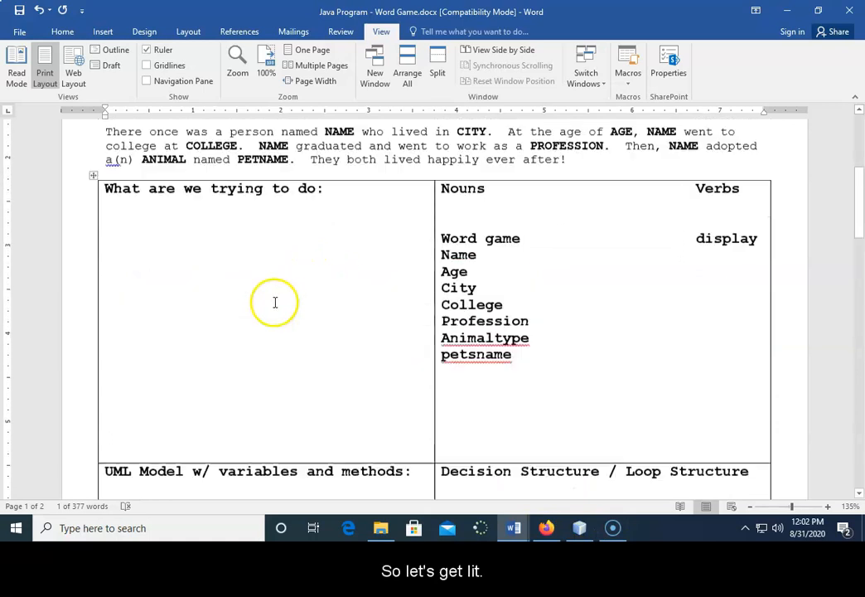
pyautogui.click(580, 527)
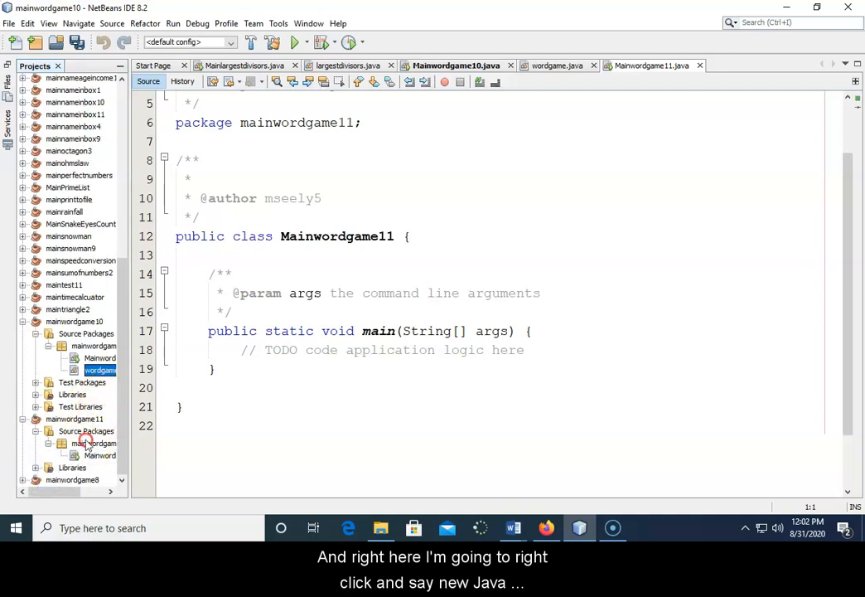
# Create a new Java class named wordgame in the mainwordgame11 package.
pyautogui.rightClick(86, 445)
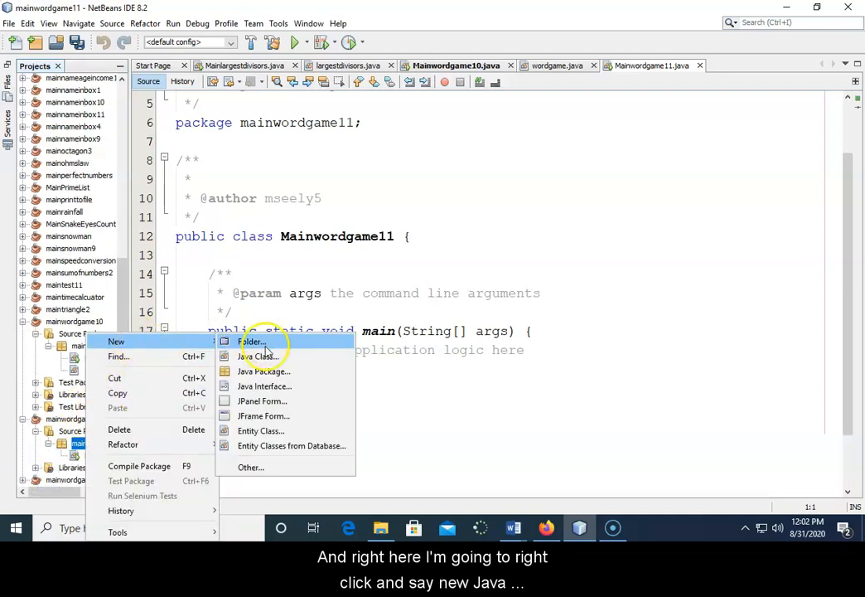
pyautogui.click(262, 355)
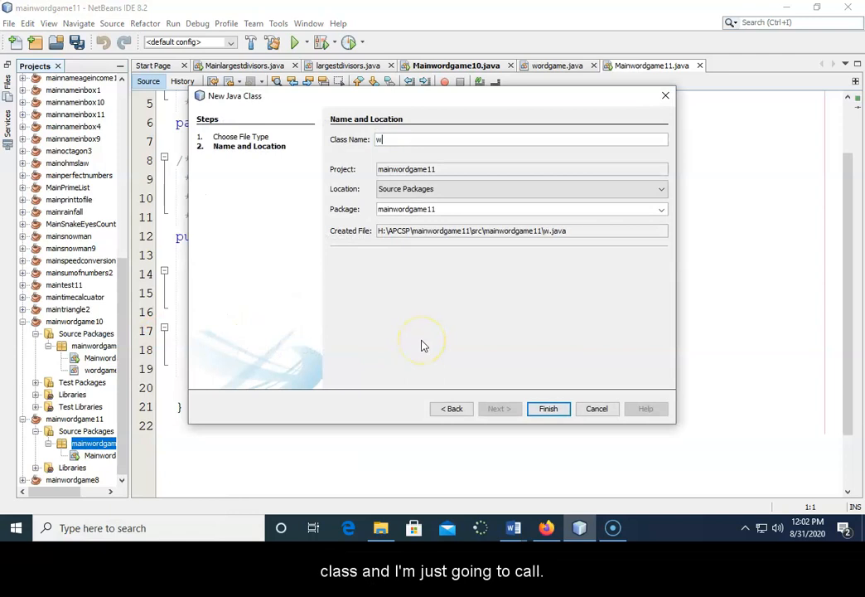
pyautogui.write('ordgame')
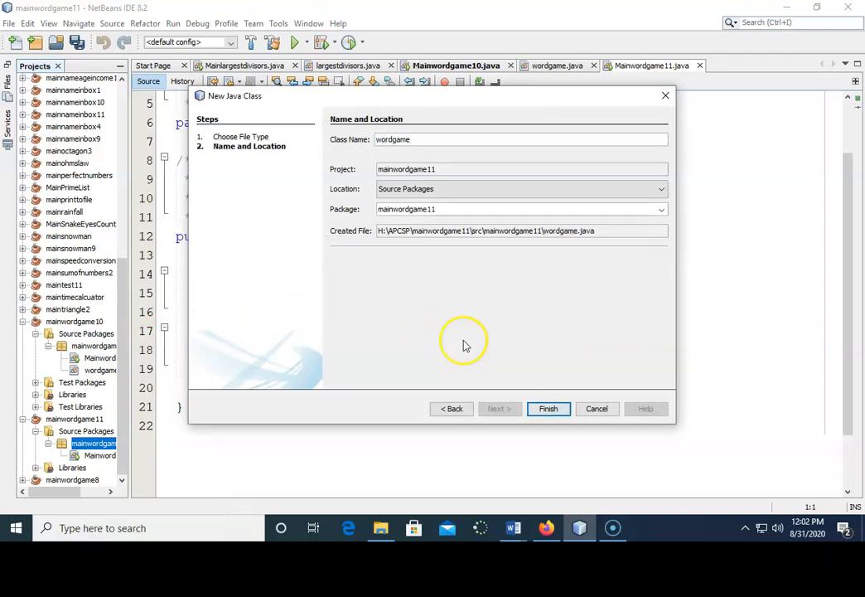
pyautogui.click(546, 407)
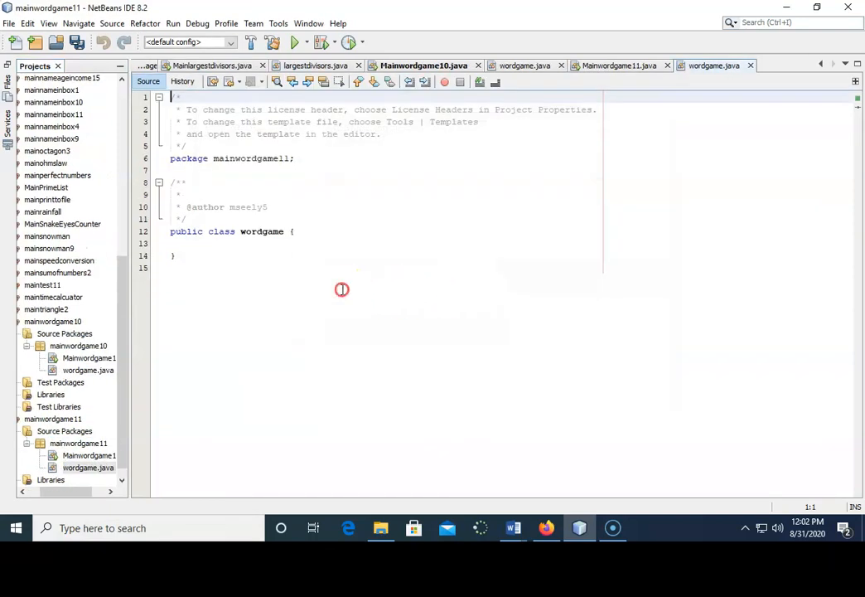
pyautogui.click(618, 67)
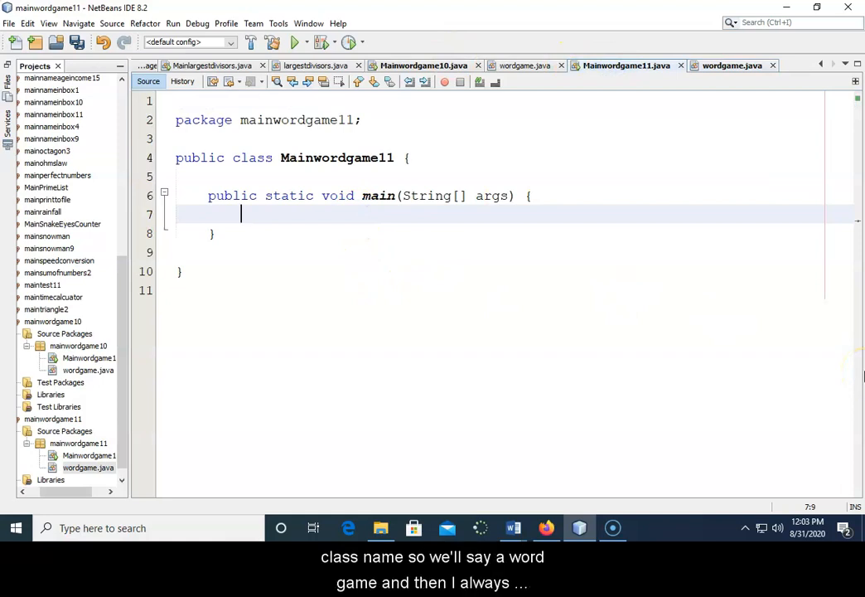
# Declare 'wordgame mywordgame = new wordgame();' inside main.
pyautogui.write('wordgame m')
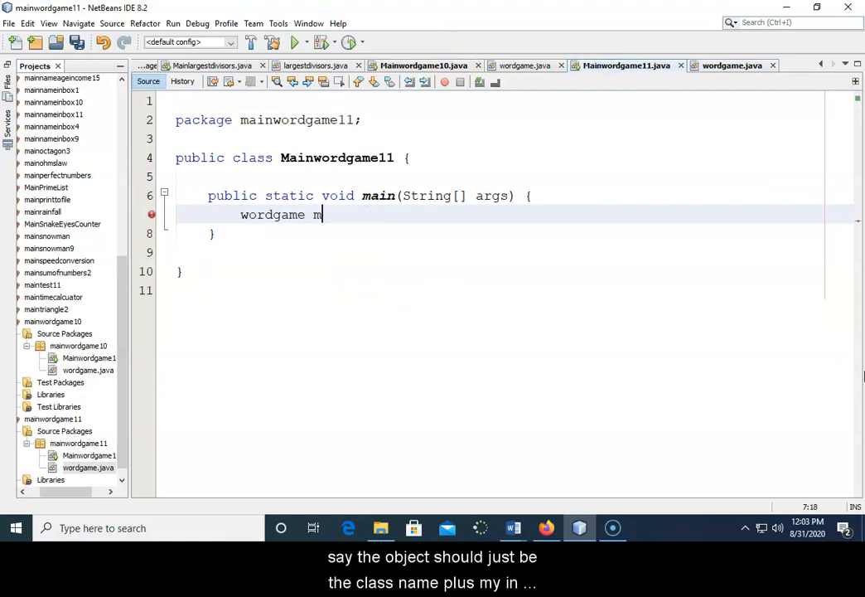
pyautogui.write('y')
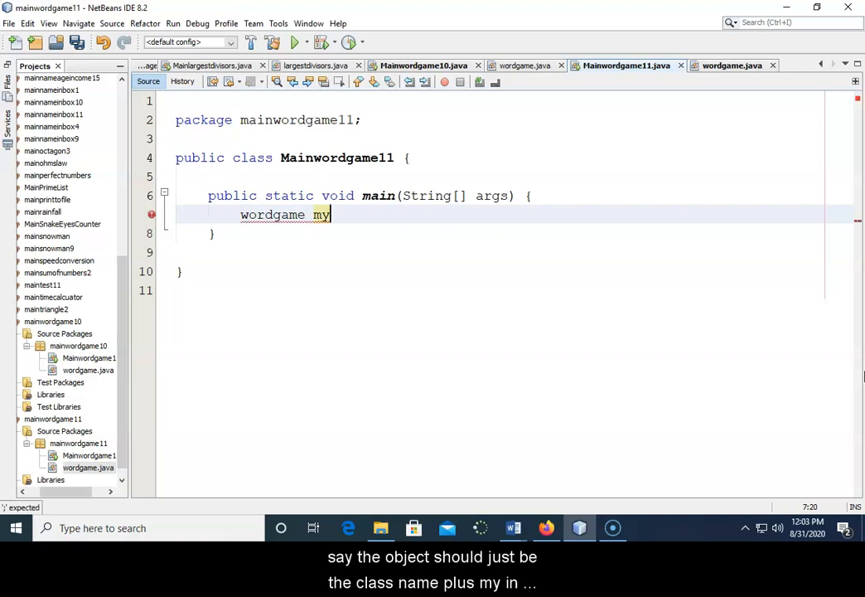
pyautogui.write('wordgame = ne')
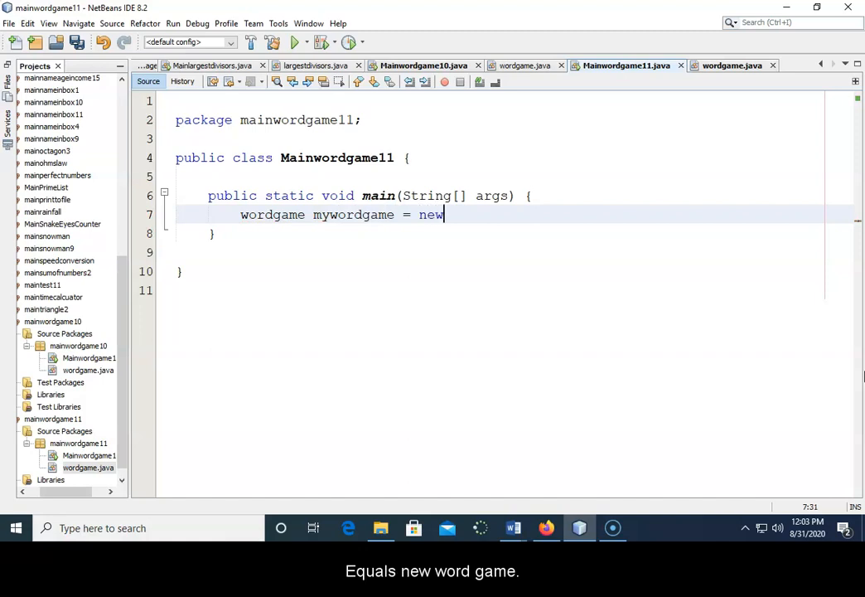
pyautogui.write('word')
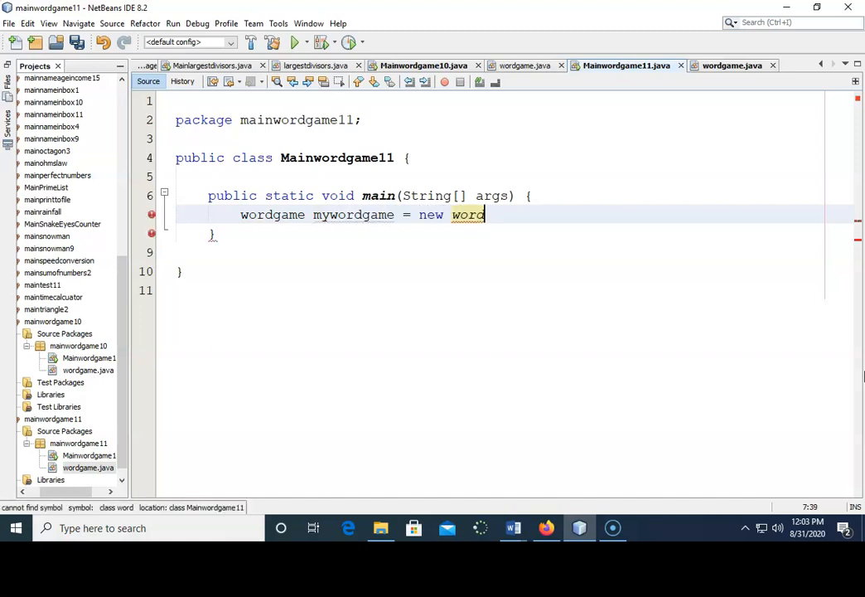
pyautogui.write('game();')
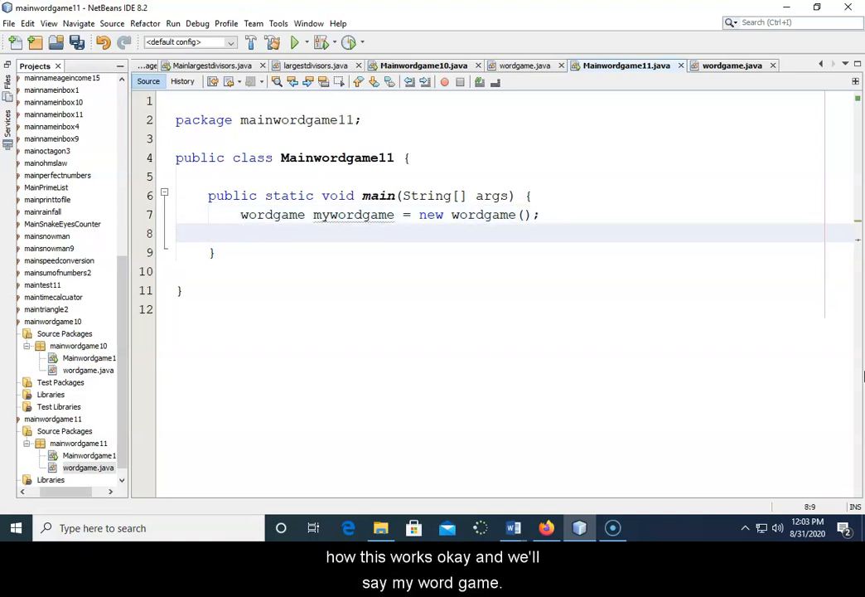
# Call 'mywordgame.displaywordgame();' after the declaration.
pyautogui.write('mywor')
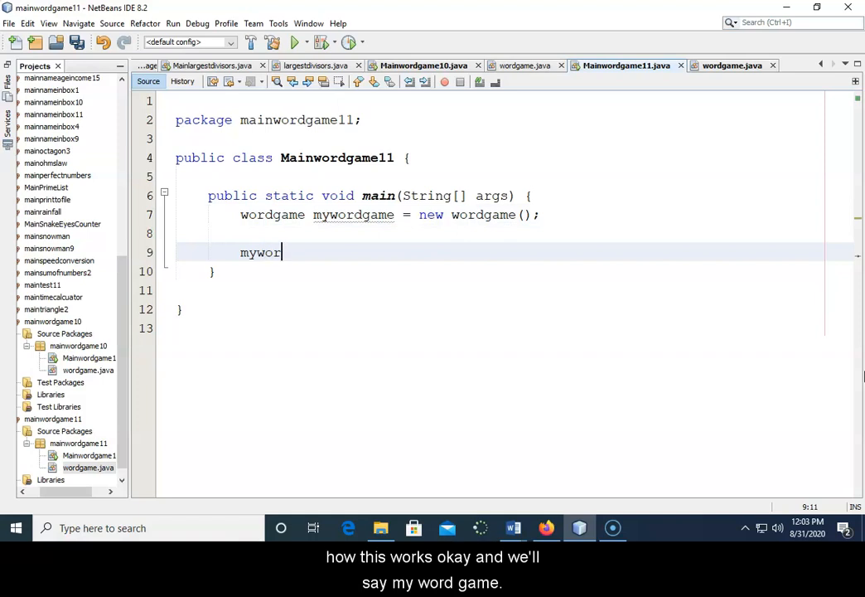
pyautogui.write('dgame')
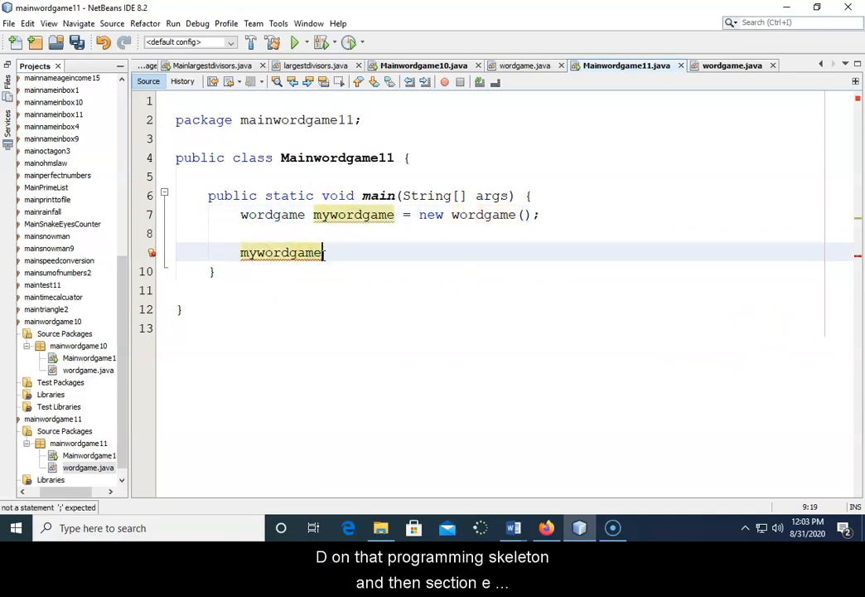
pyautogui.write('.di')
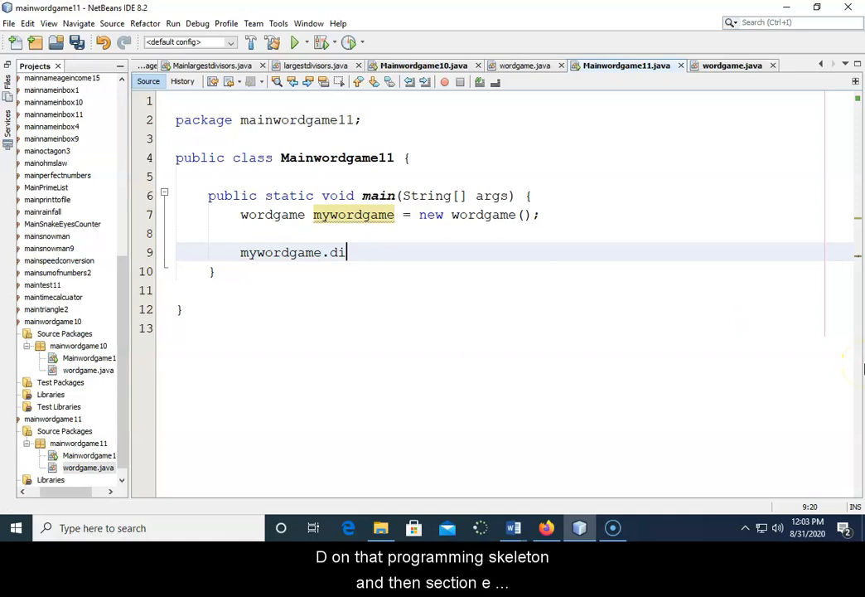
pyautogui.write('splayword')
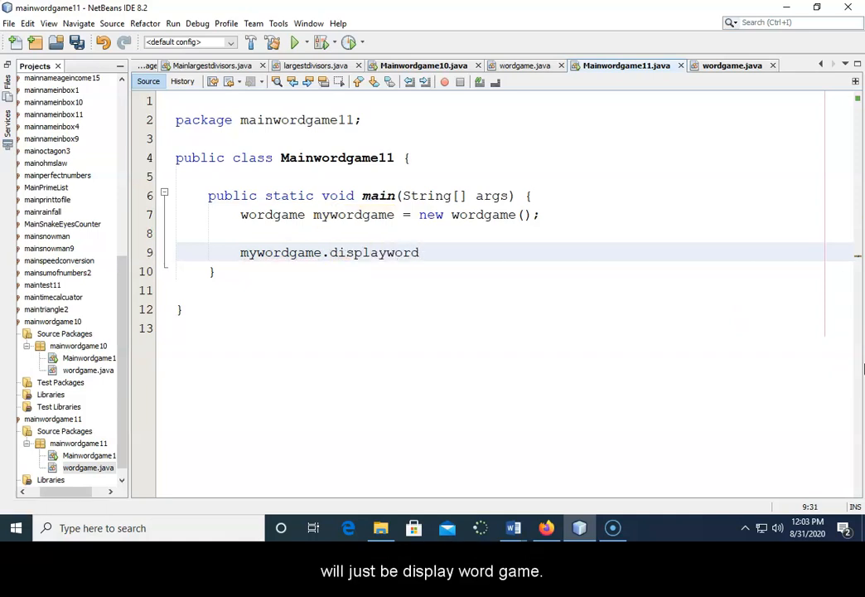
pyautogui.write('game();')
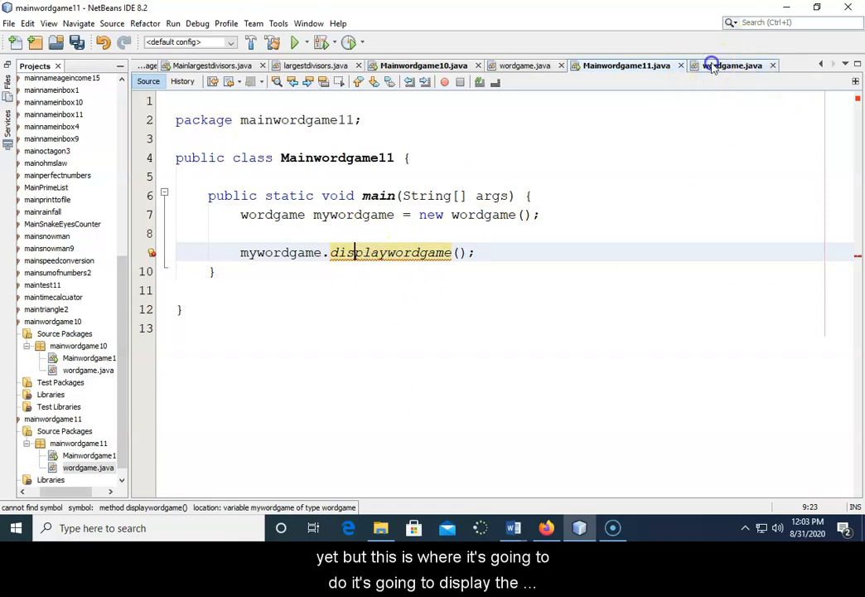
# Tidy the new wordgame class and show mainwordgame10's wordgame with its displaywordgame method.
pyautogui.click(763, 67)
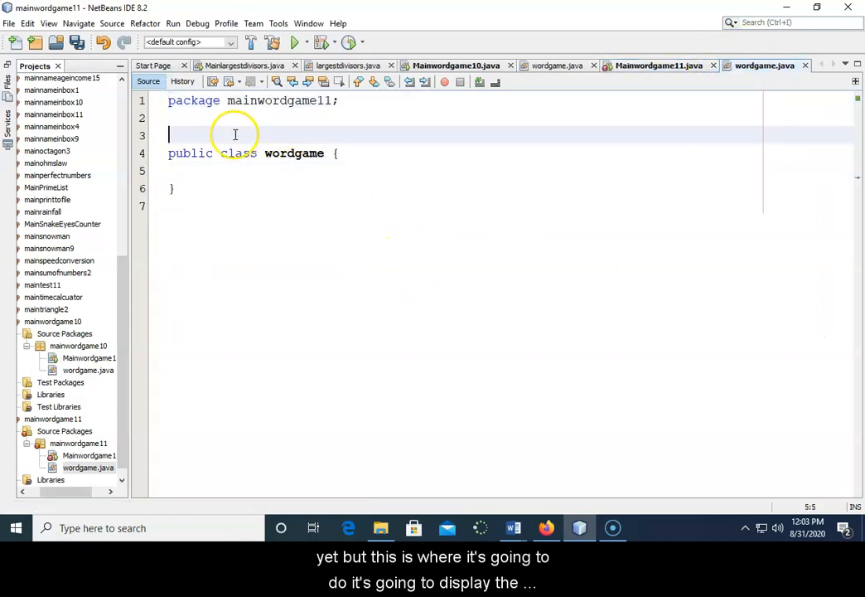
pyautogui.press('backspace')
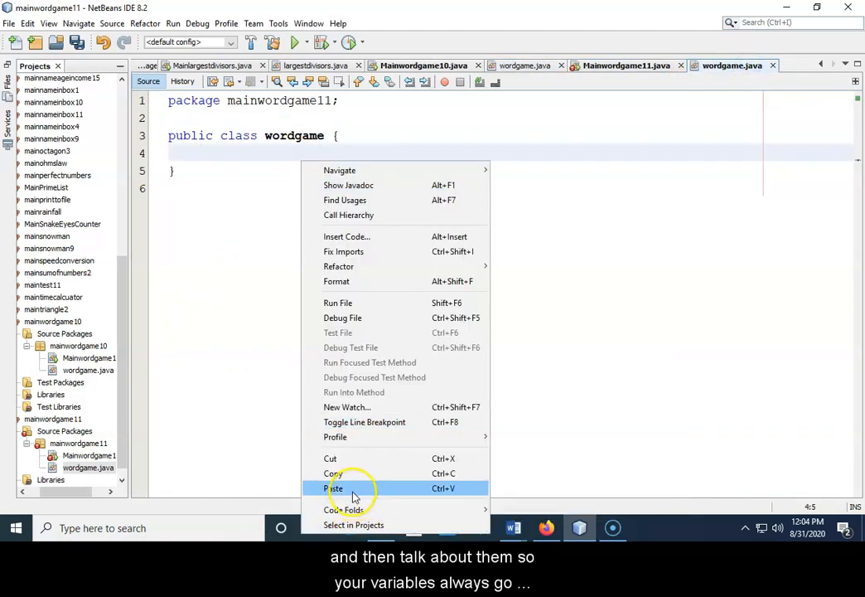
pyautogui.click(336, 487)
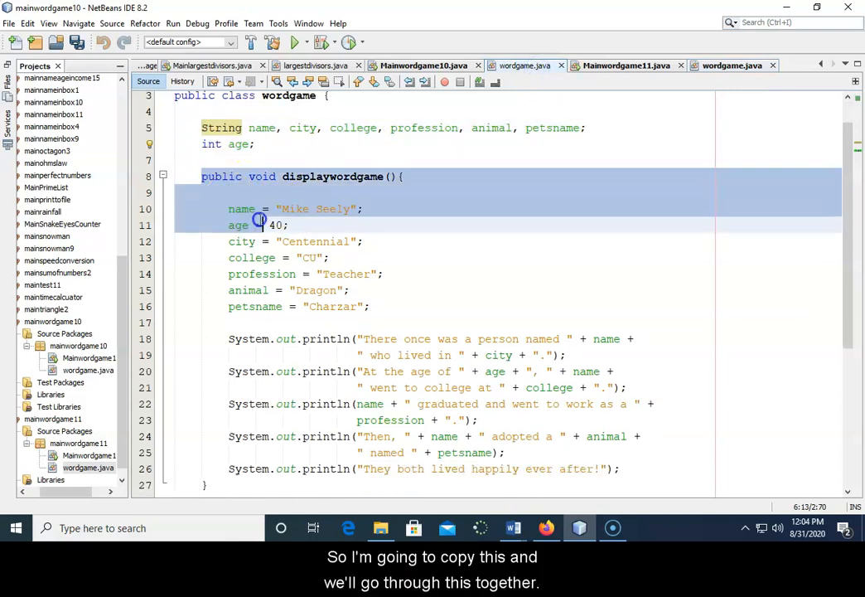
# Copy the old project's variables and displaywordgame method into mainwordgame11's wordgame class.
pyautogui.rightClick(314, 273)
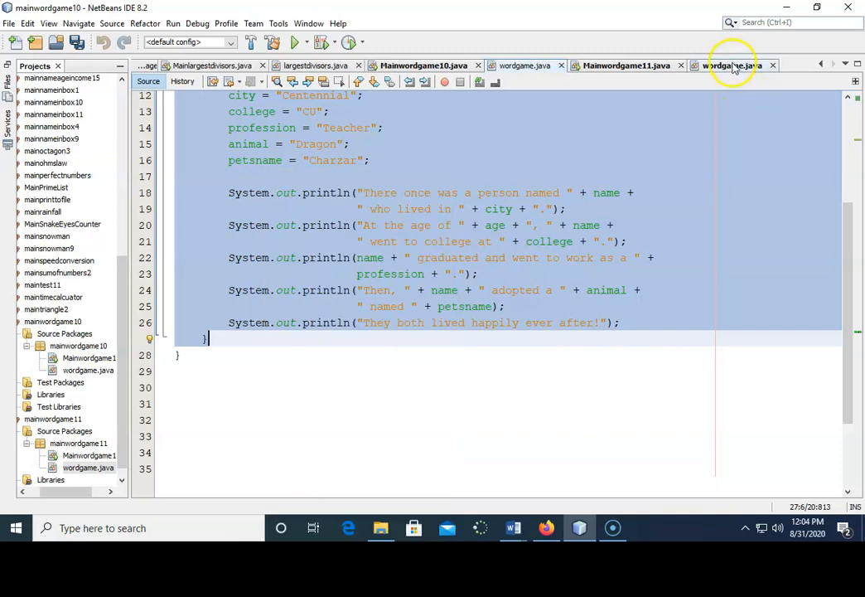
pyautogui.click(731, 67)
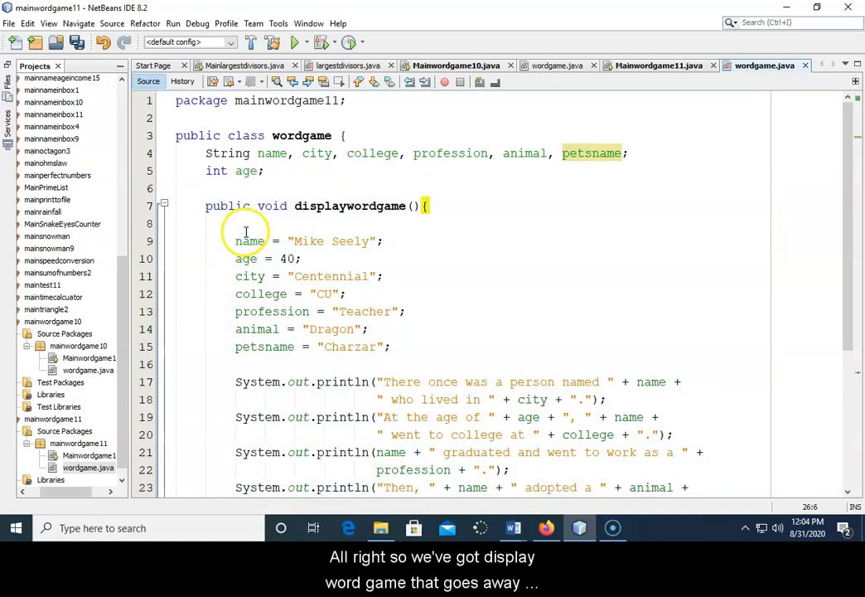
pyautogui.click(656, 66)
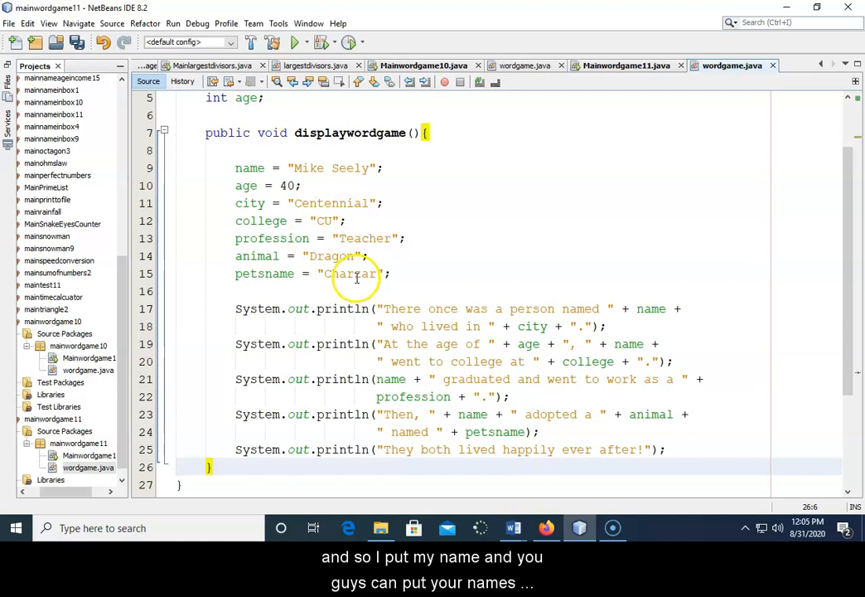
pyautogui.click(242, 167)
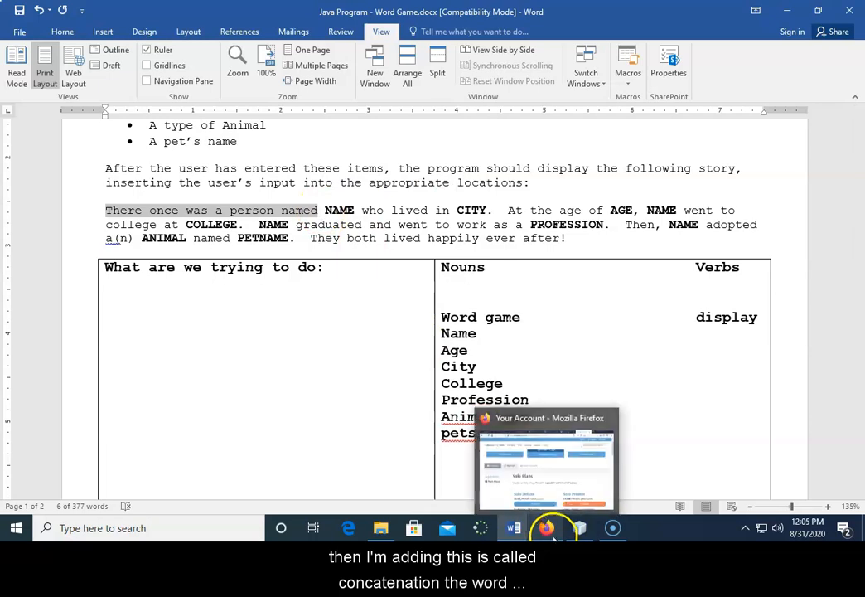
# Add the note 'concatenation' and 'concat => bring together' below the assignments in the wordgame class.
pyautogui.click(578, 527)
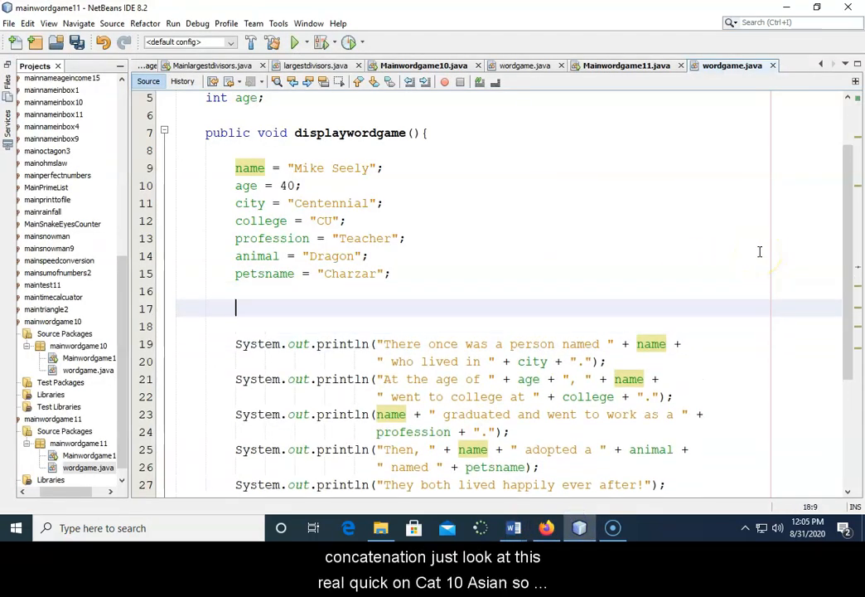
pyautogui.write('concat')
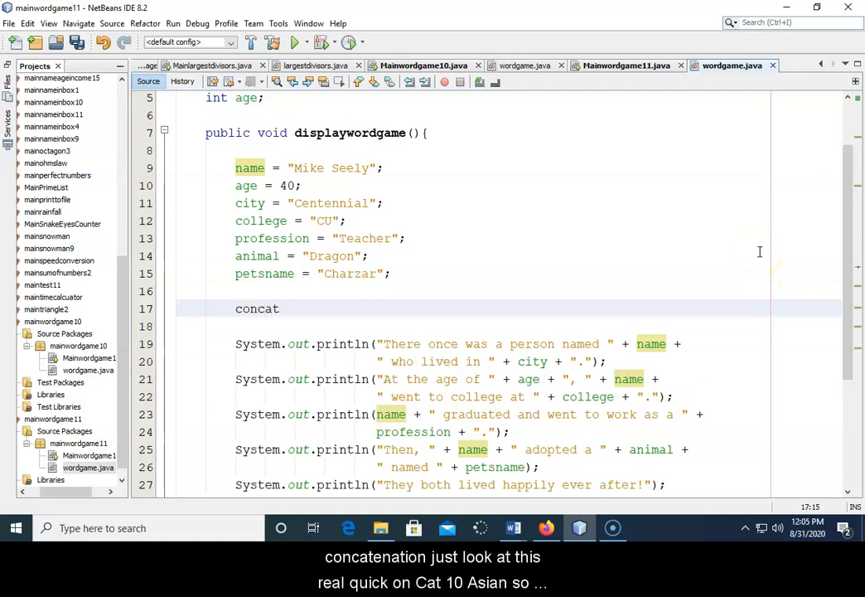
pyautogui.write('enation')
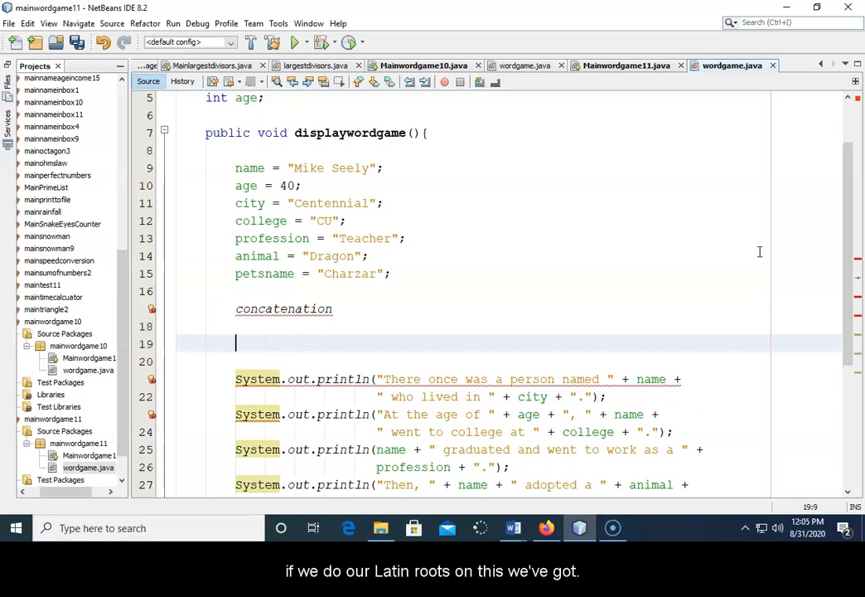
pyautogui.write('conc')
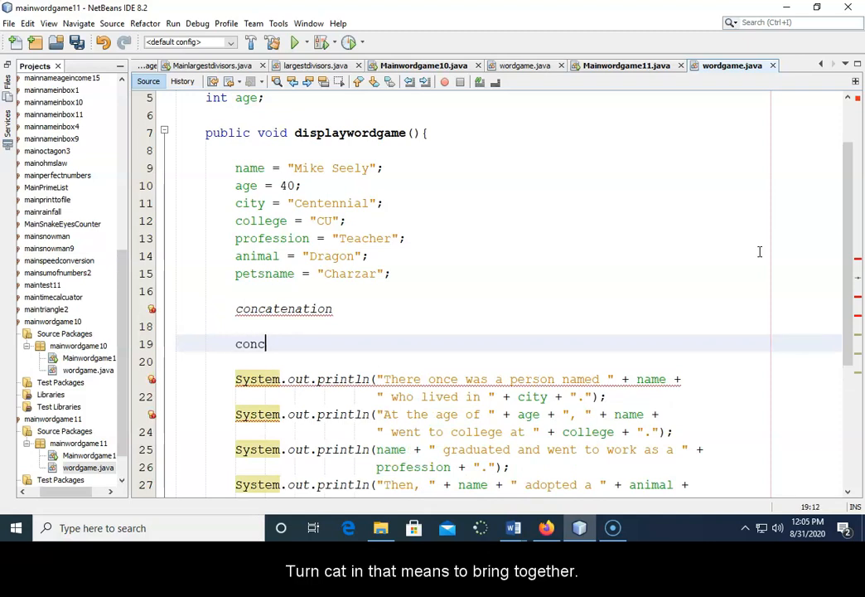
pyautogui.write('at =')
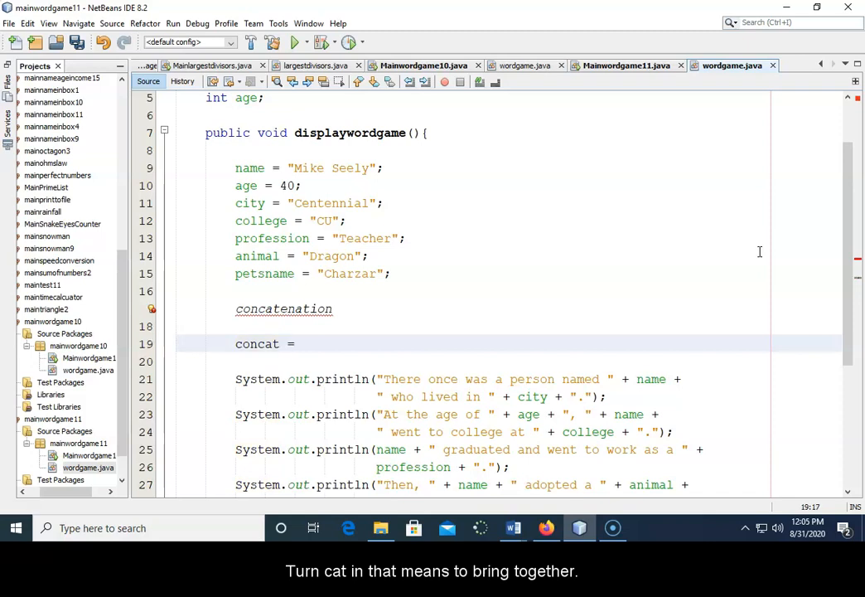
pyautogui.write('> bring')
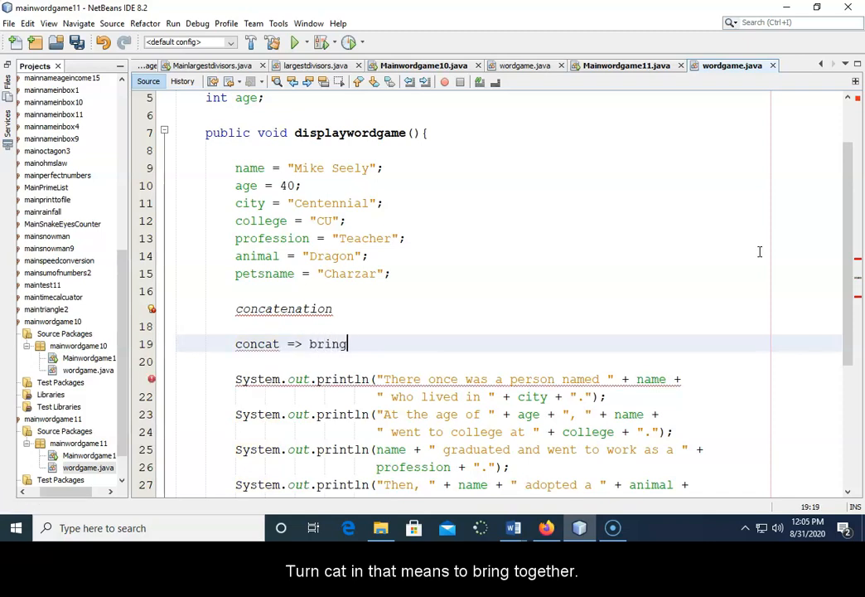
pyautogui.write('together')
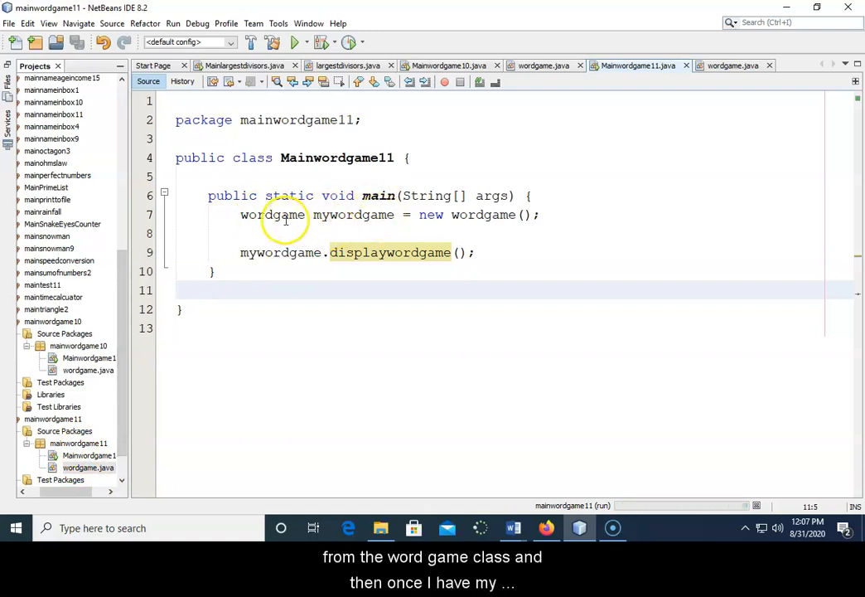
# Run the project to print the five-line story, review wordgame.java, then minimize NetBeans to show the Word document.
pyautogui.click(295, 43)
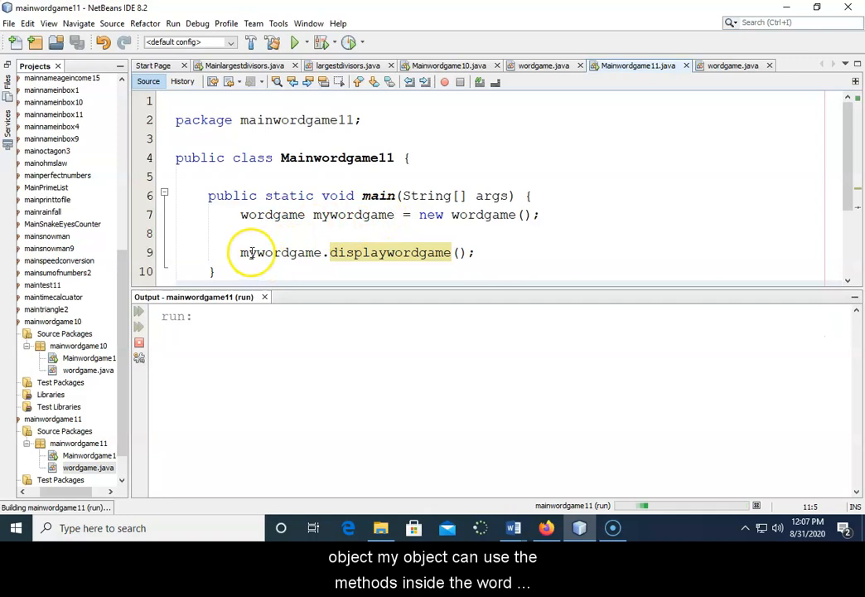
pyautogui.click(293, 43)
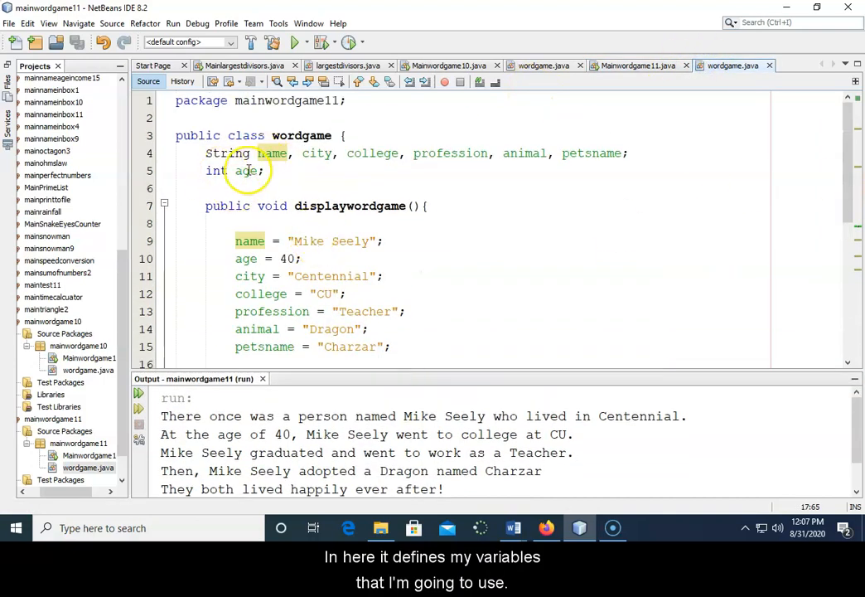
pyautogui.scroll(-3)
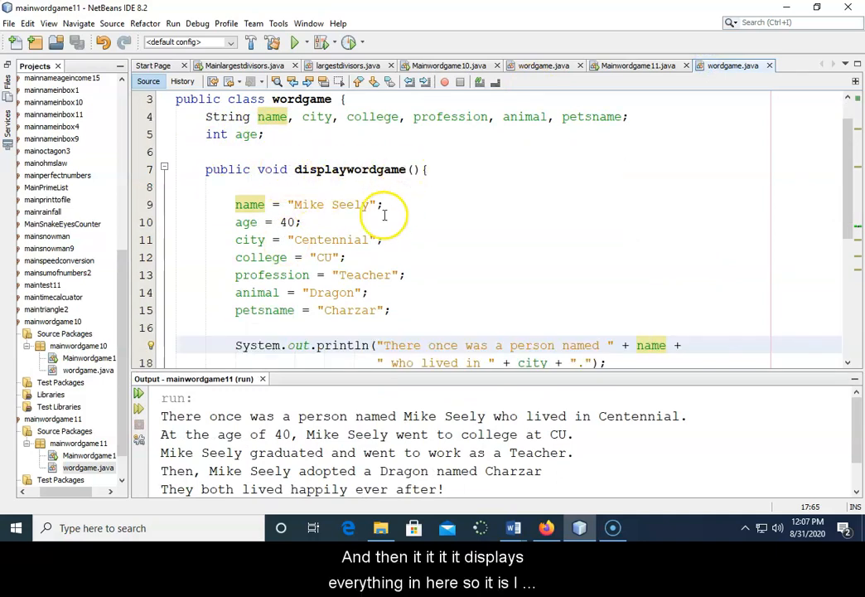
pyautogui.moveTo(235, 205)
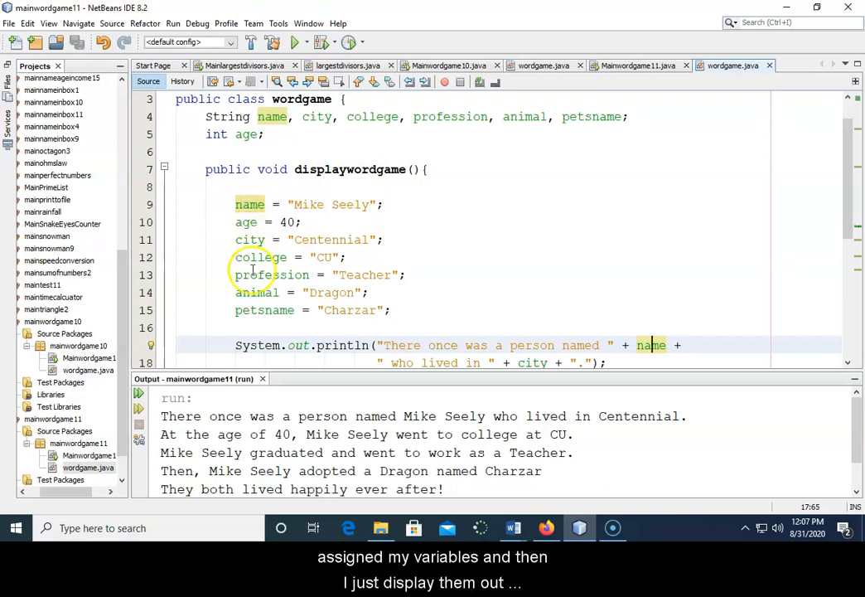
pyautogui.scroll(-3)
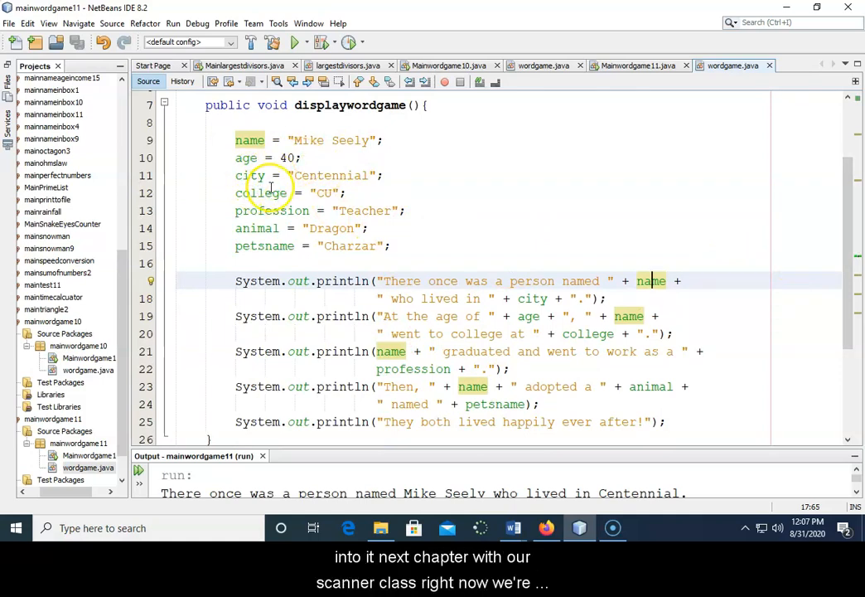
pyautogui.moveTo(315, 146)
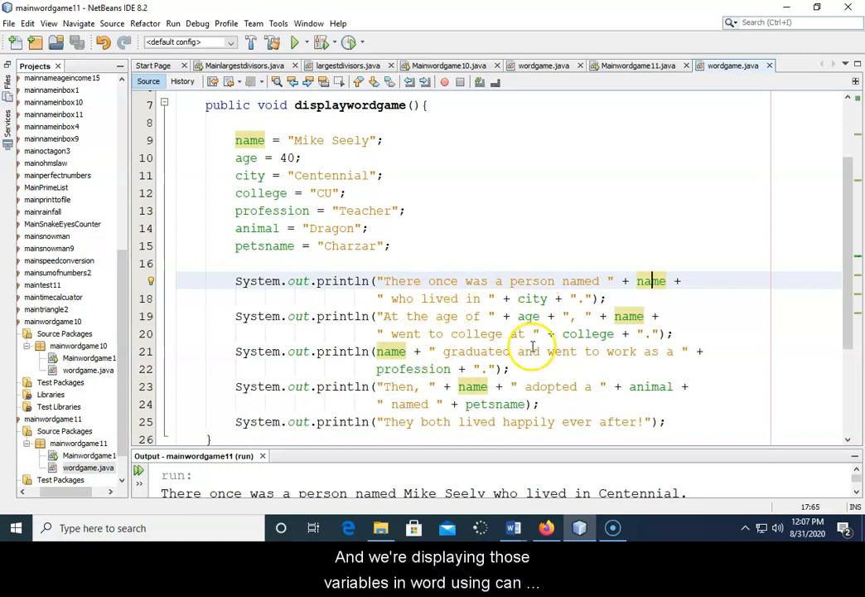
pyautogui.moveTo(717, 322)
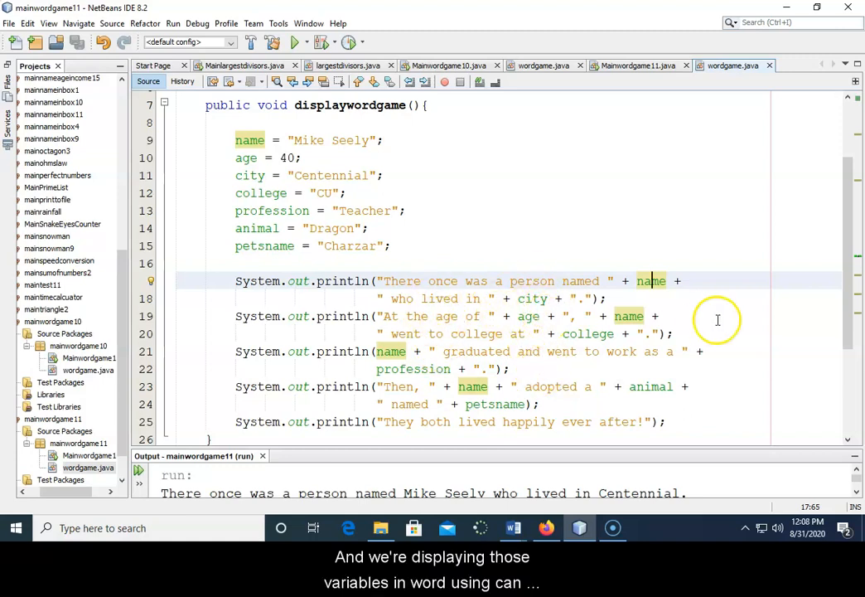
pyautogui.scroll(-3)
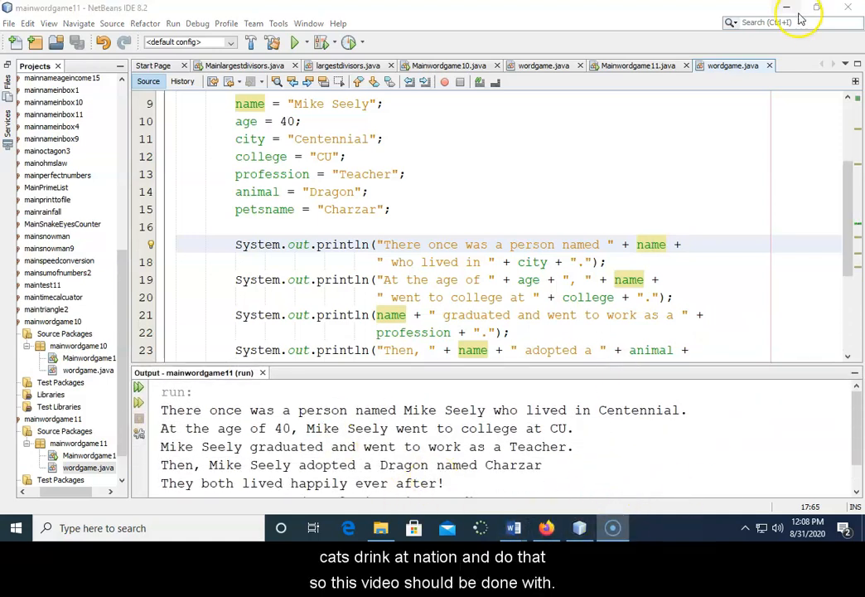
pyautogui.click(514, 527)
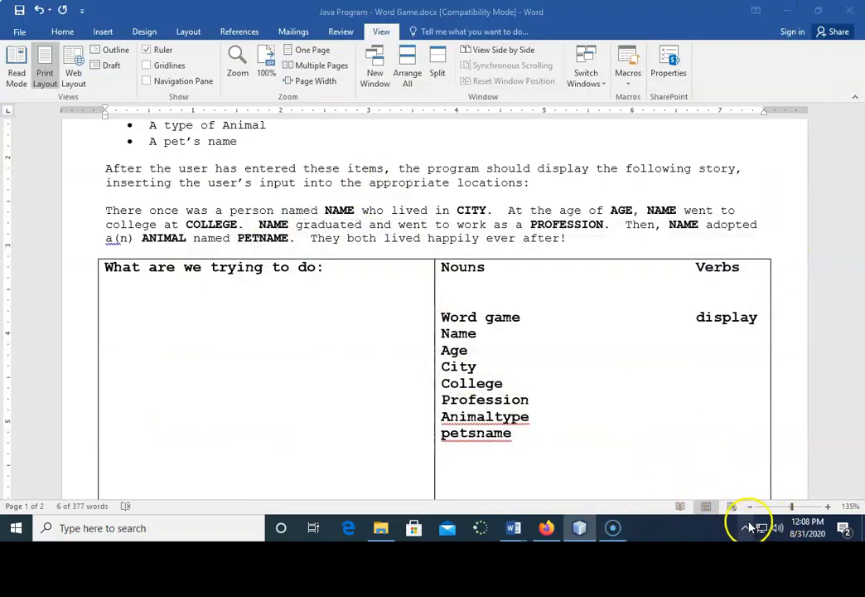